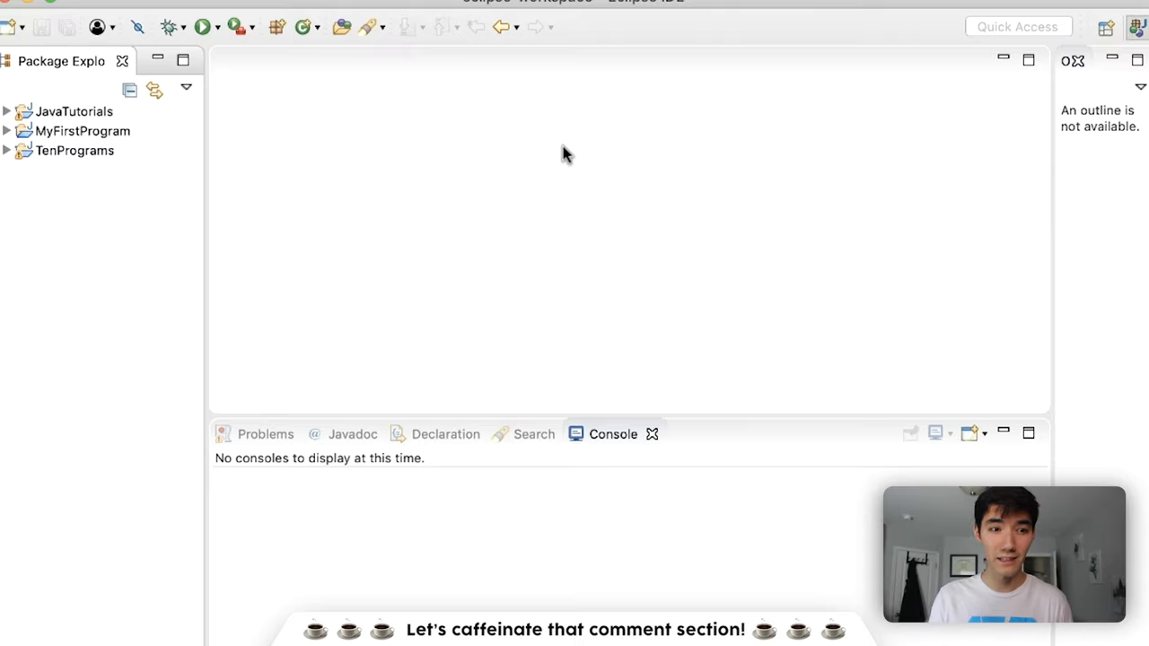
pyautogui.click(143, 4)
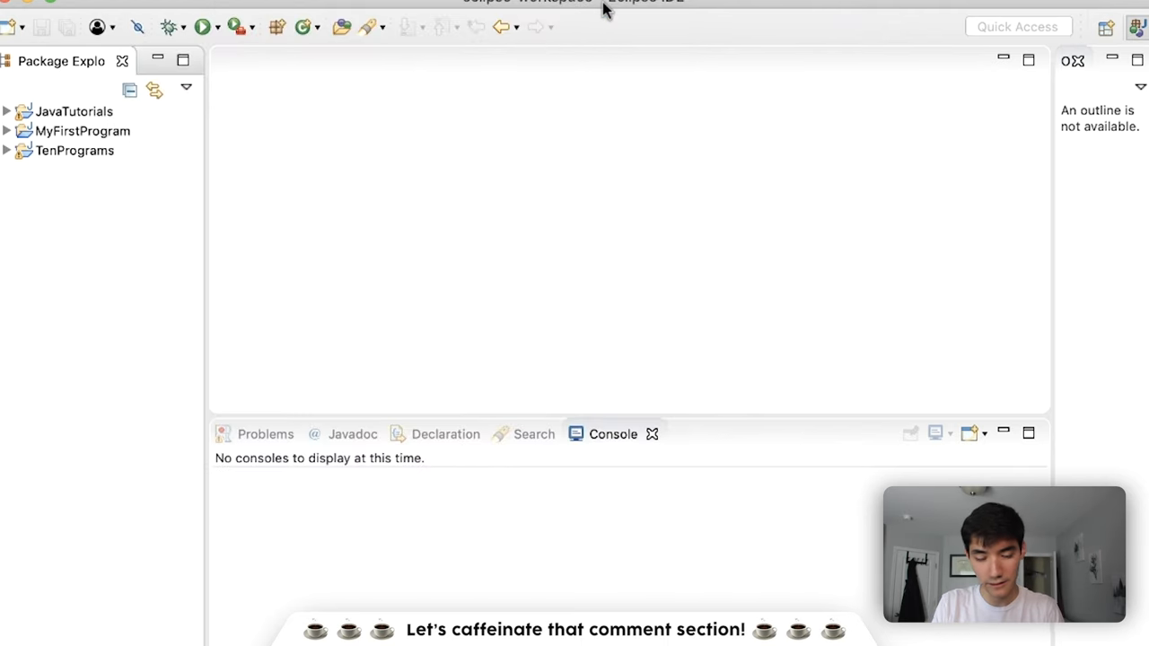
pyautogui.write('Enc')
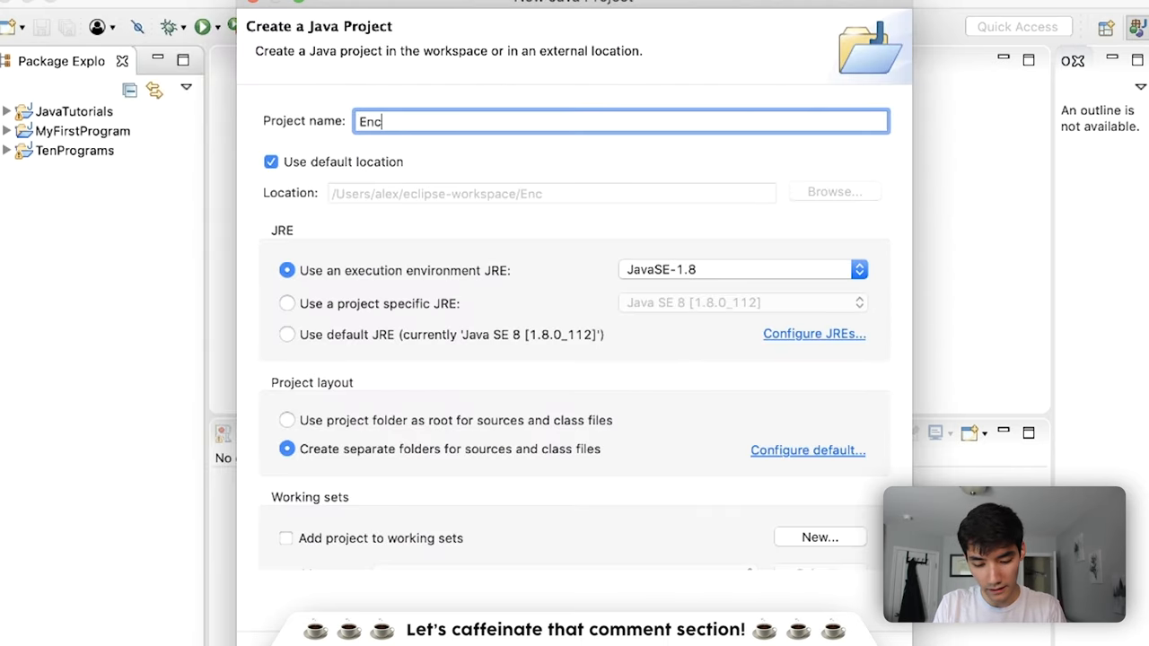
pyautogui.write('ryption')
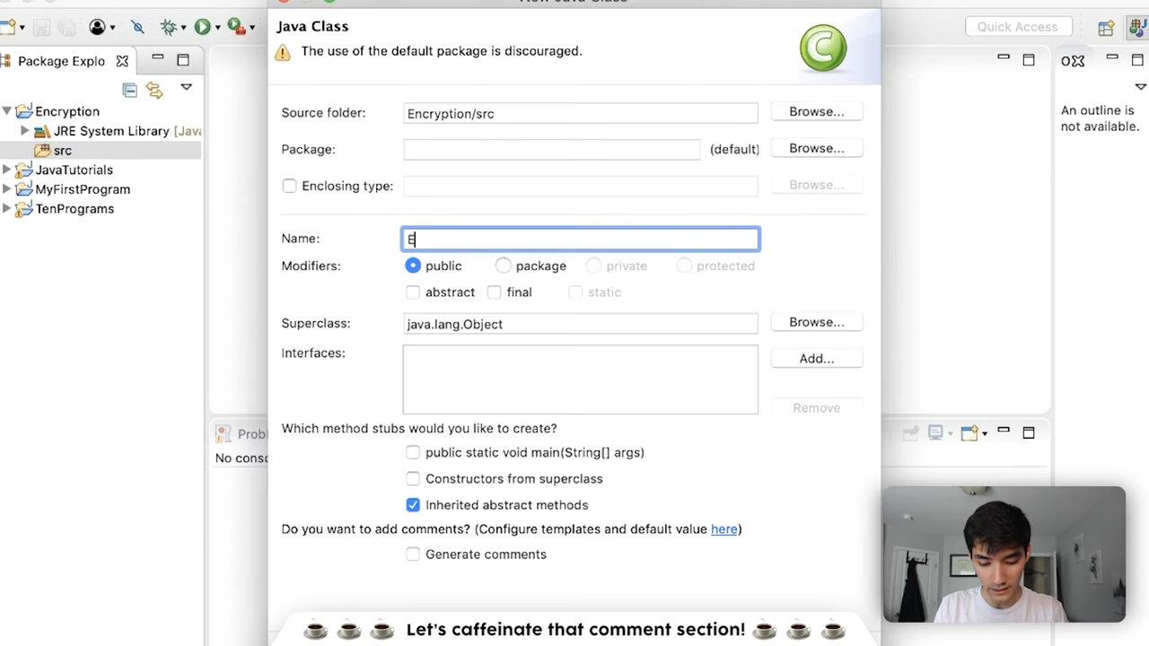
pyautogui.write('ncrypt')
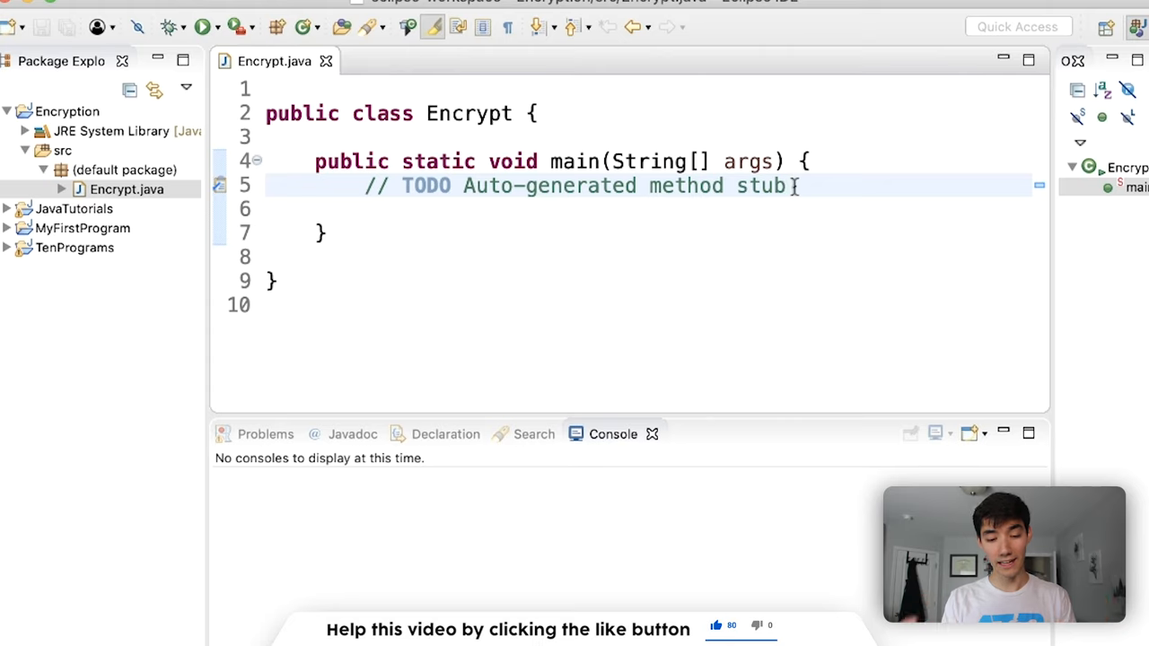
pyautogui.press('Backspace')
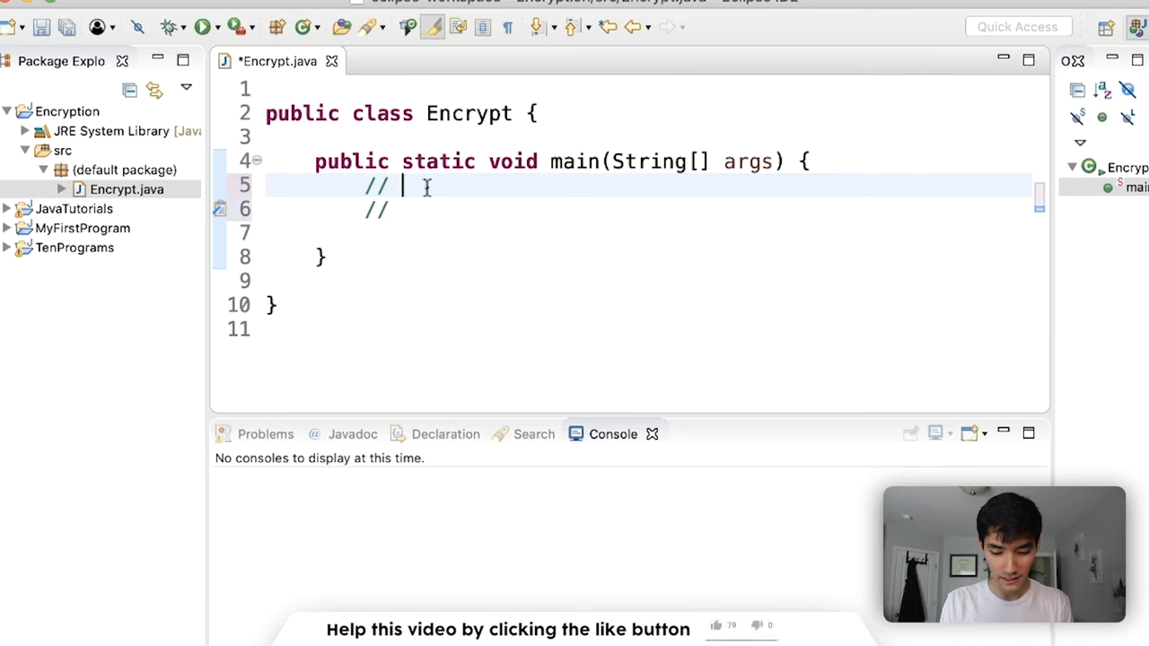
pyautogui.write("Let's dec")
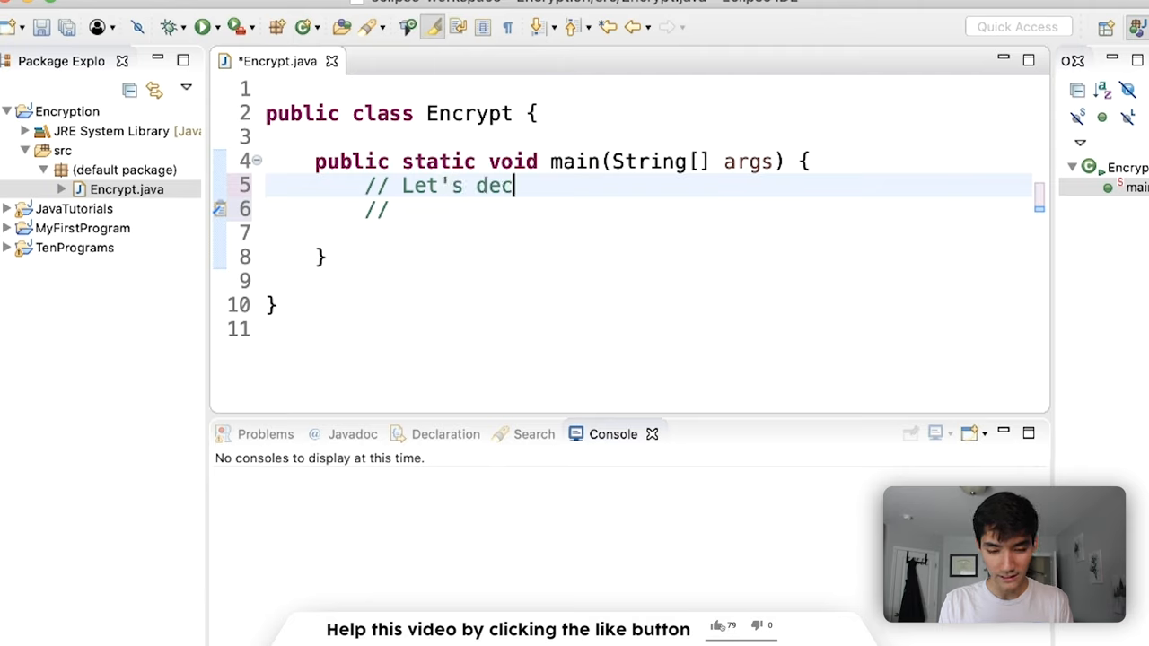
pyautogui.write('lare war')
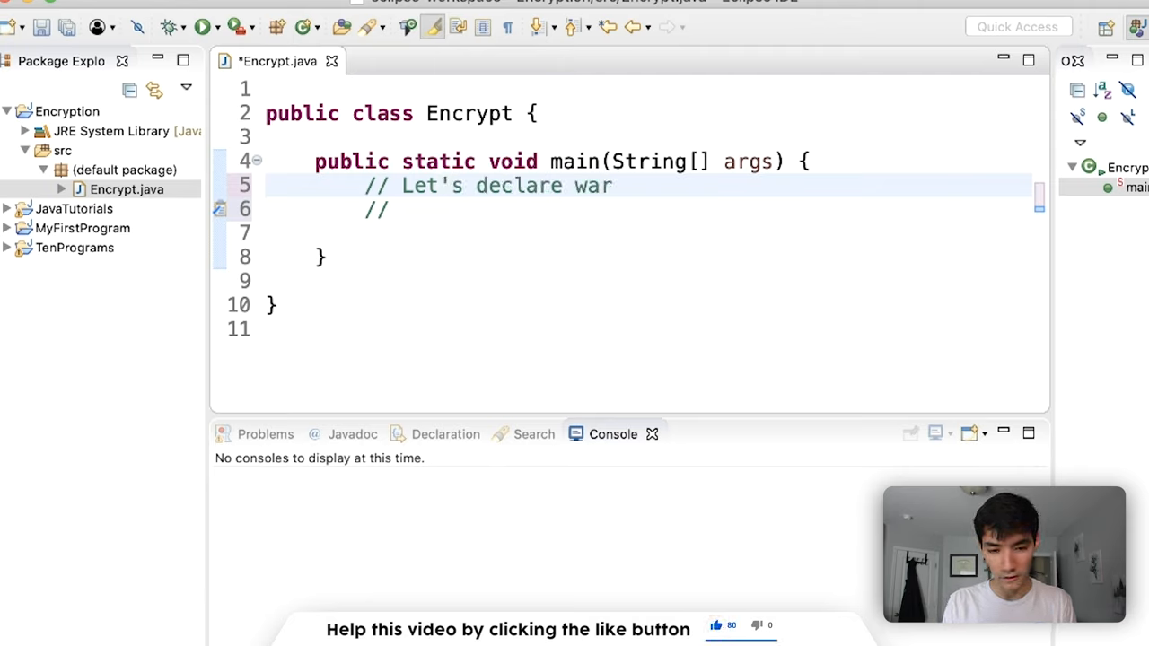
pyautogui.write('on Alex')
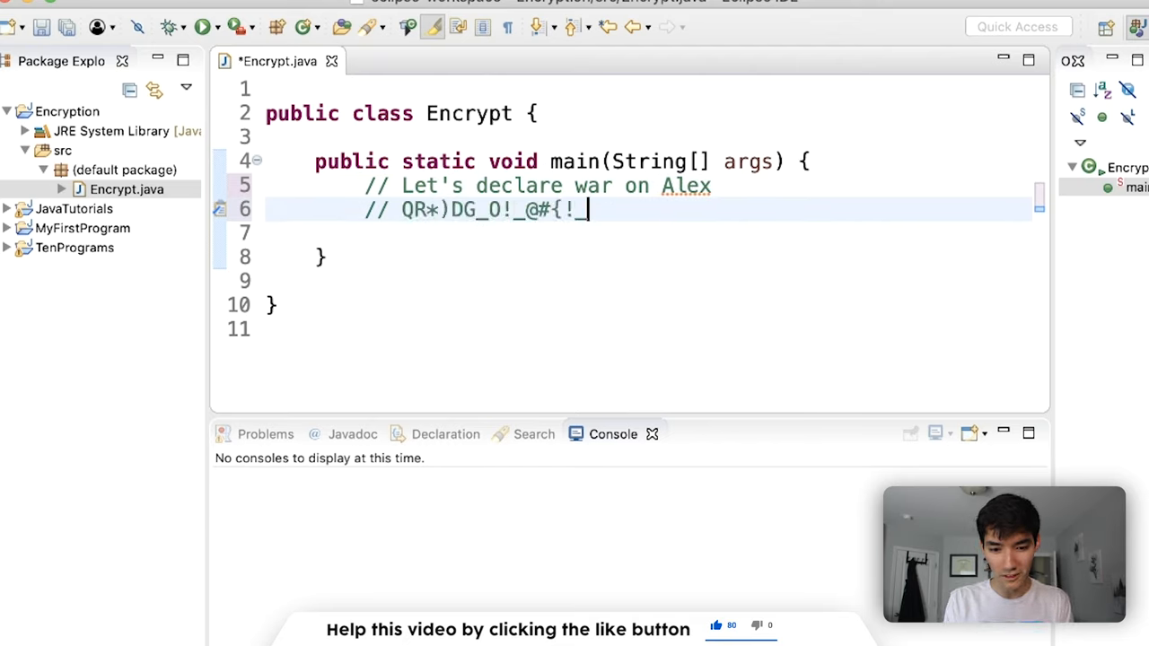
pyautogui.write('KQF)IF)DS)!')
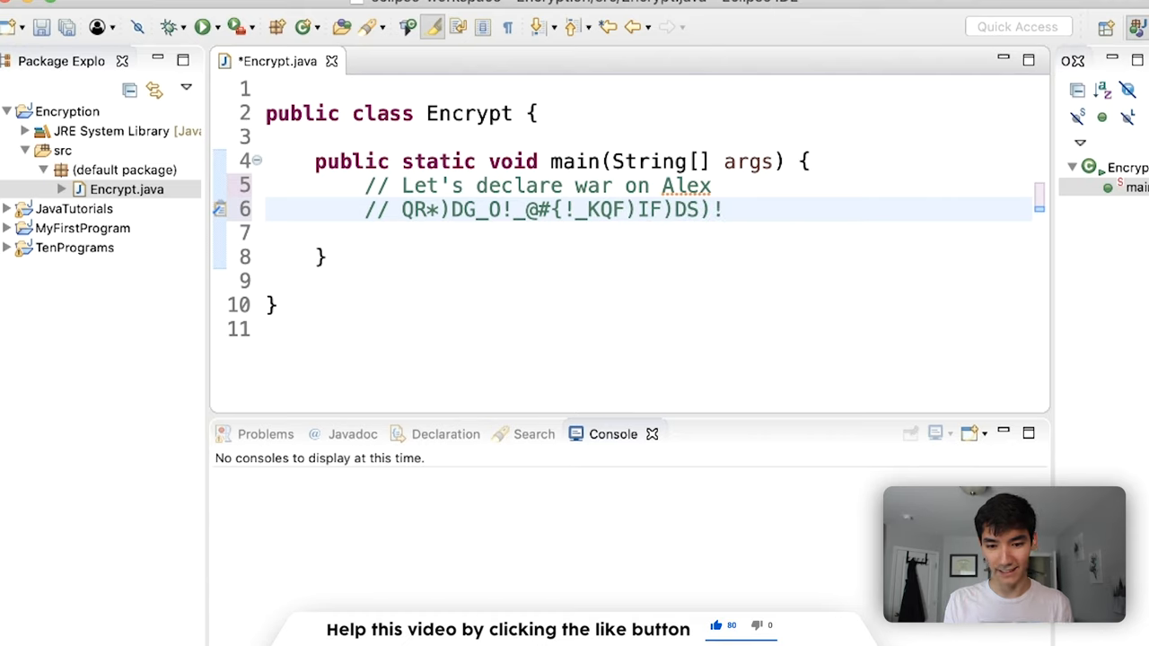
pyautogui.click(727, 208)
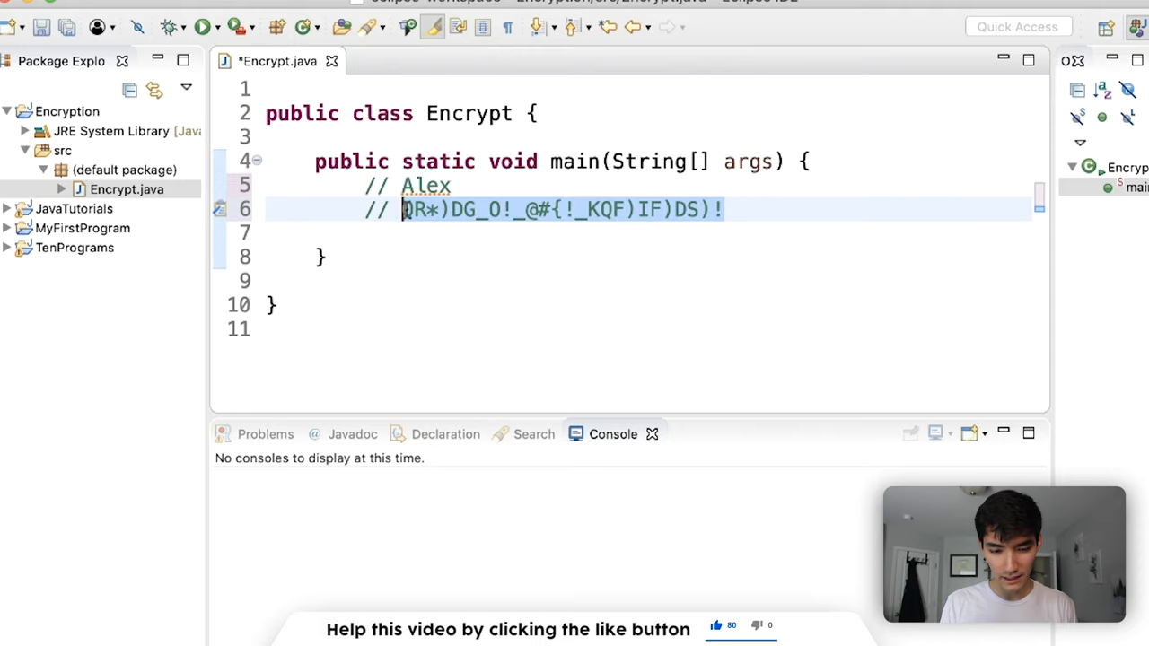
pyautogui.press('Delete')
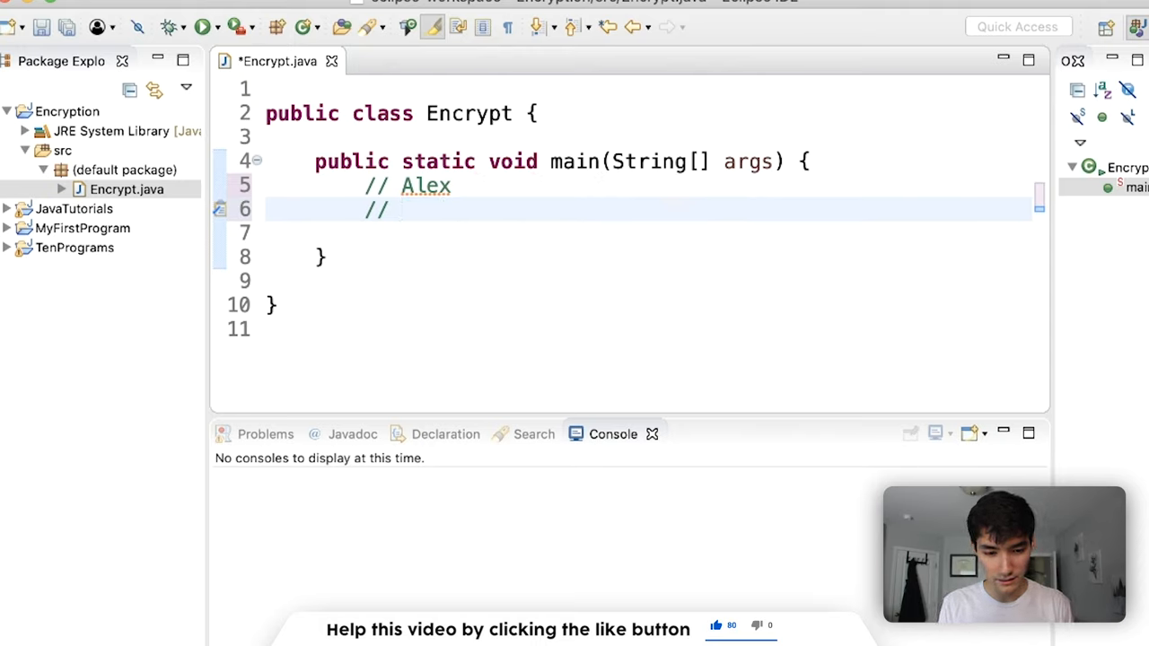
pyautogui.write('Bmj')
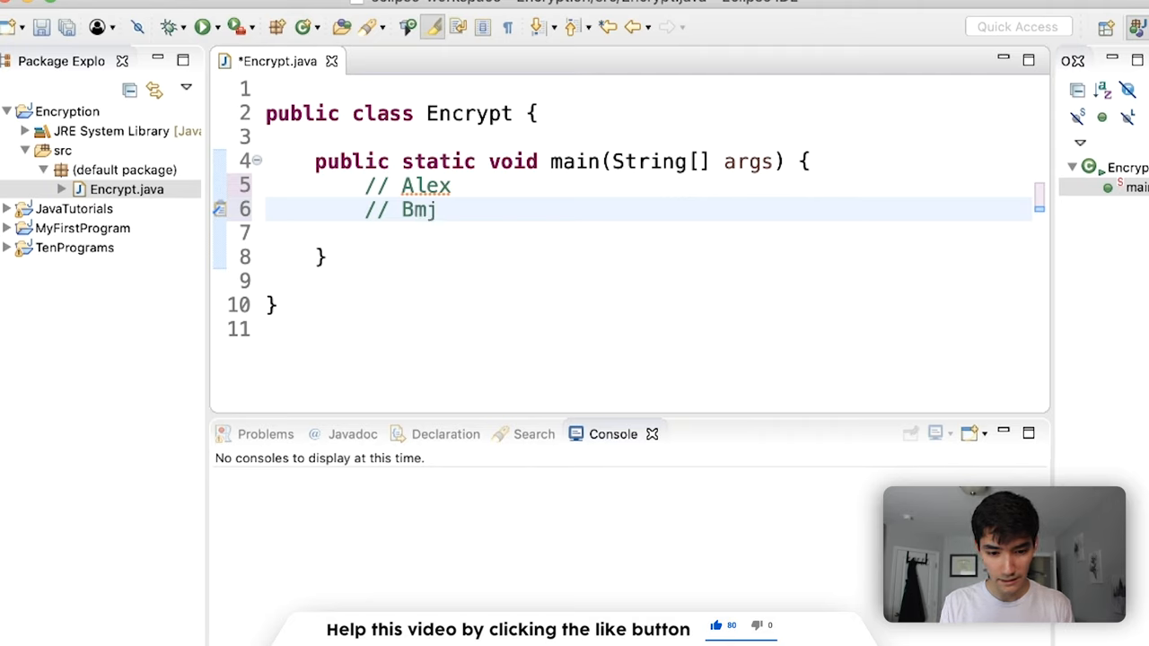
pyautogui.write('ify')
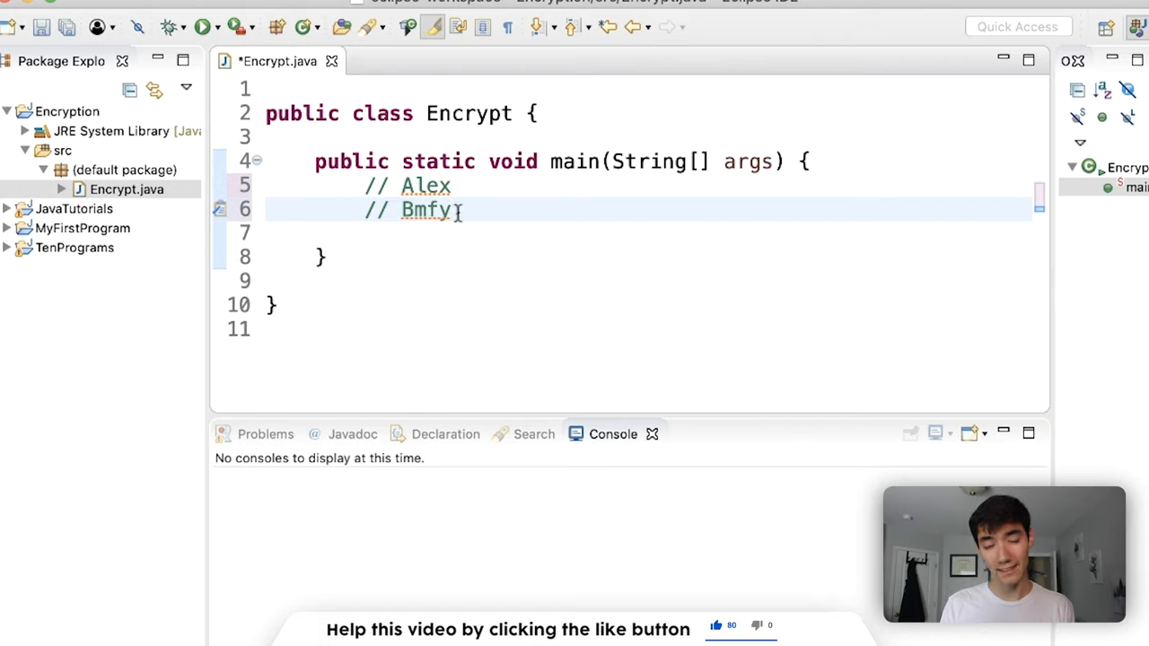
pyautogui.press('Return')
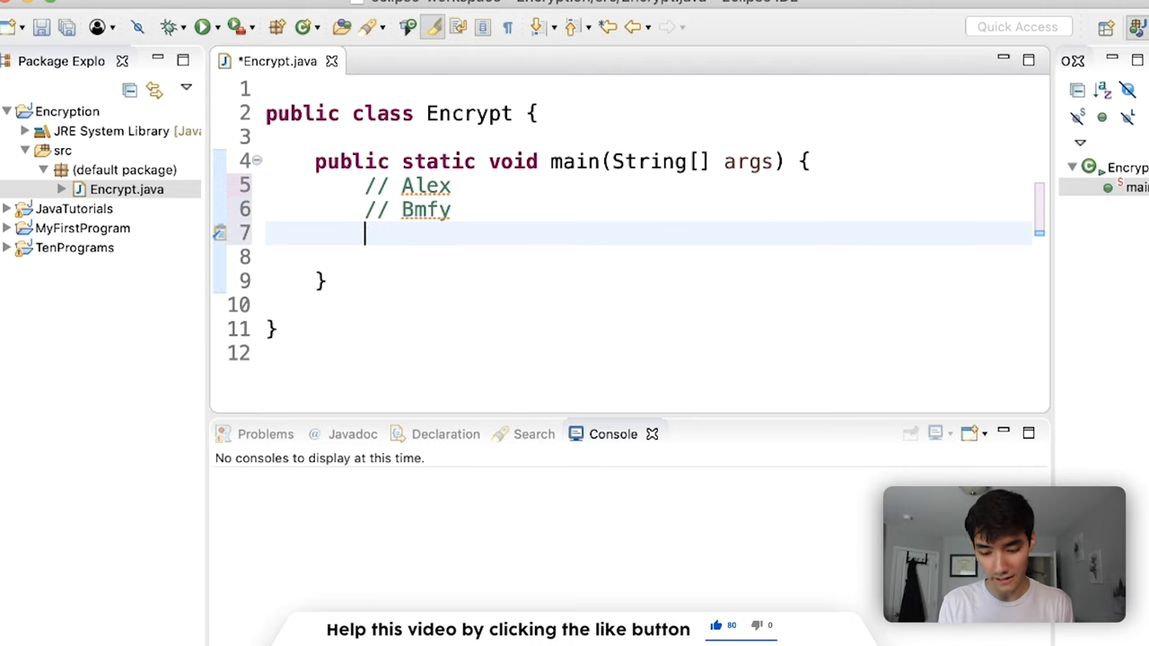
pyautogui.write('//')
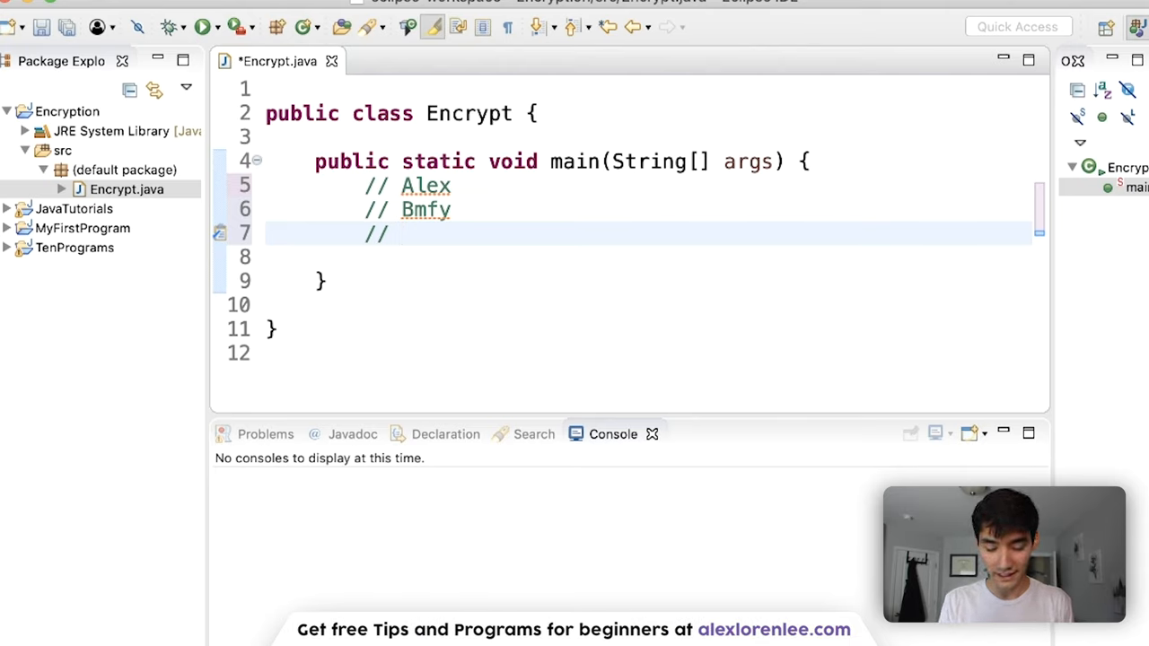
pyautogui.write('-1')
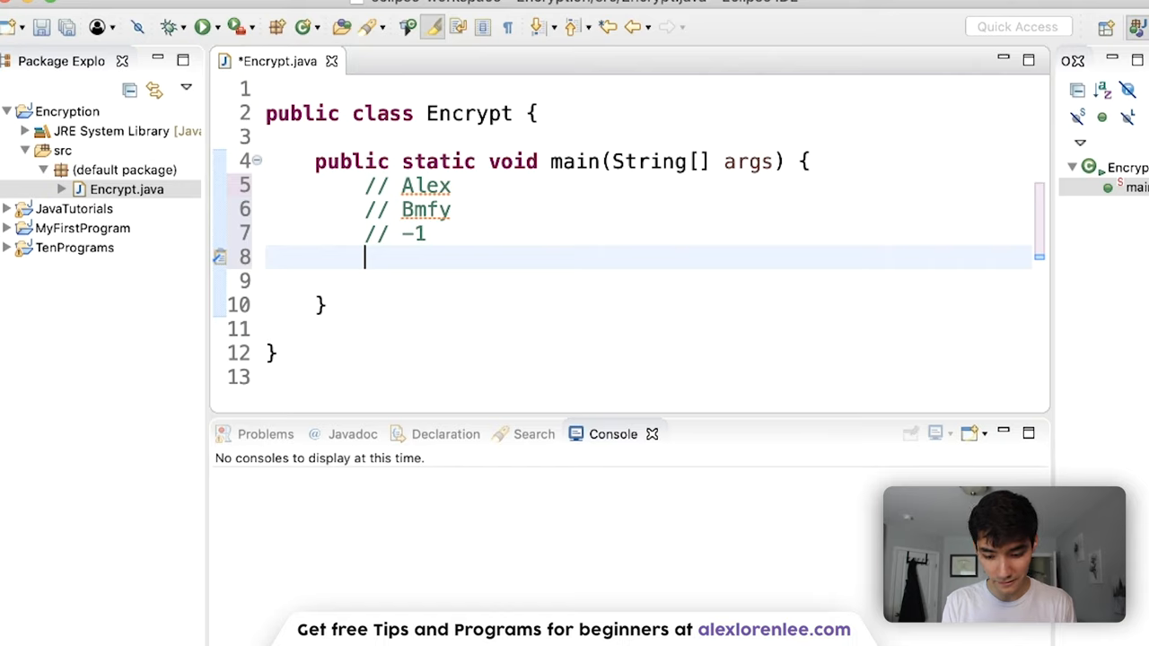
pyautogui.write('//')
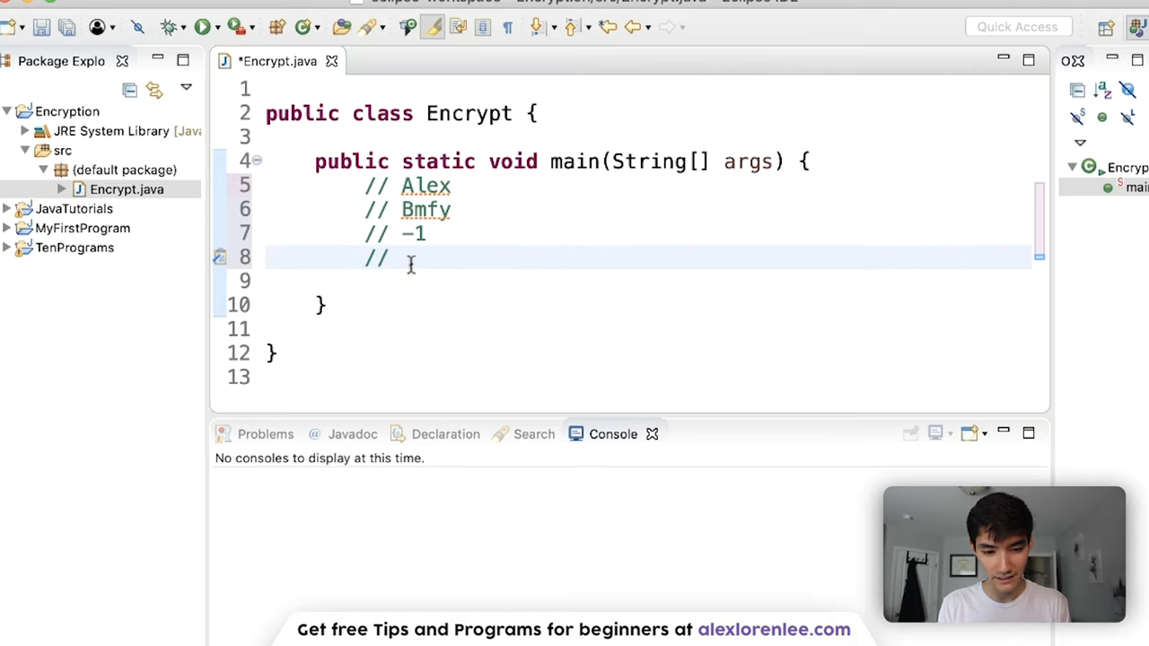
pyautogui.write('Al')
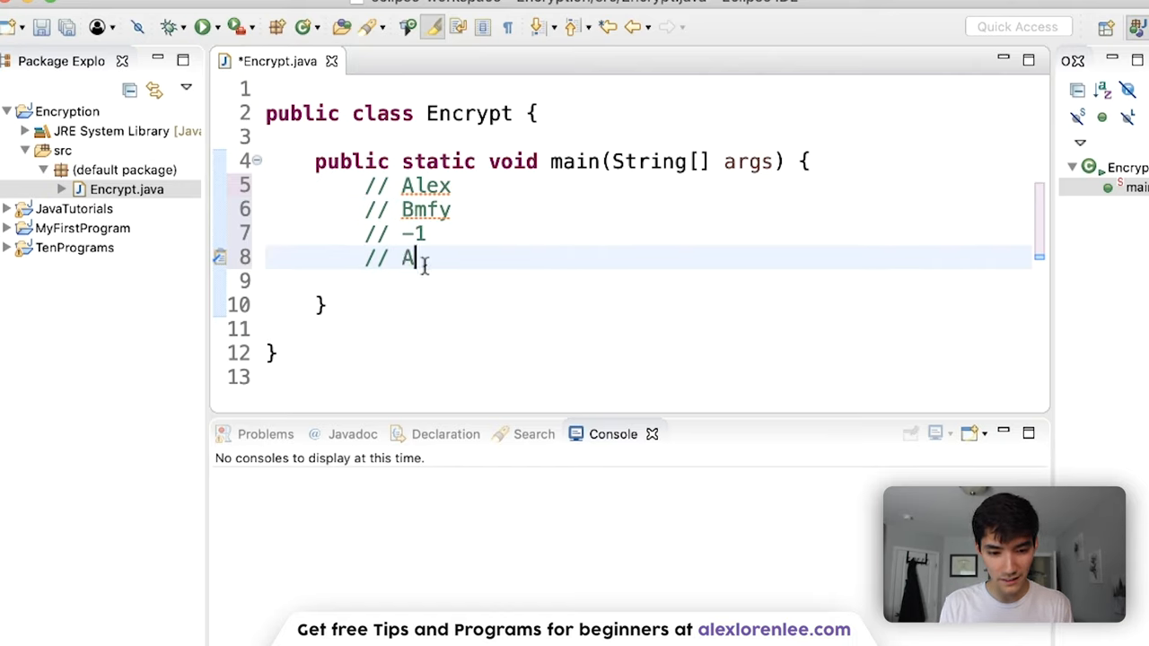
pyautogui.write('l')
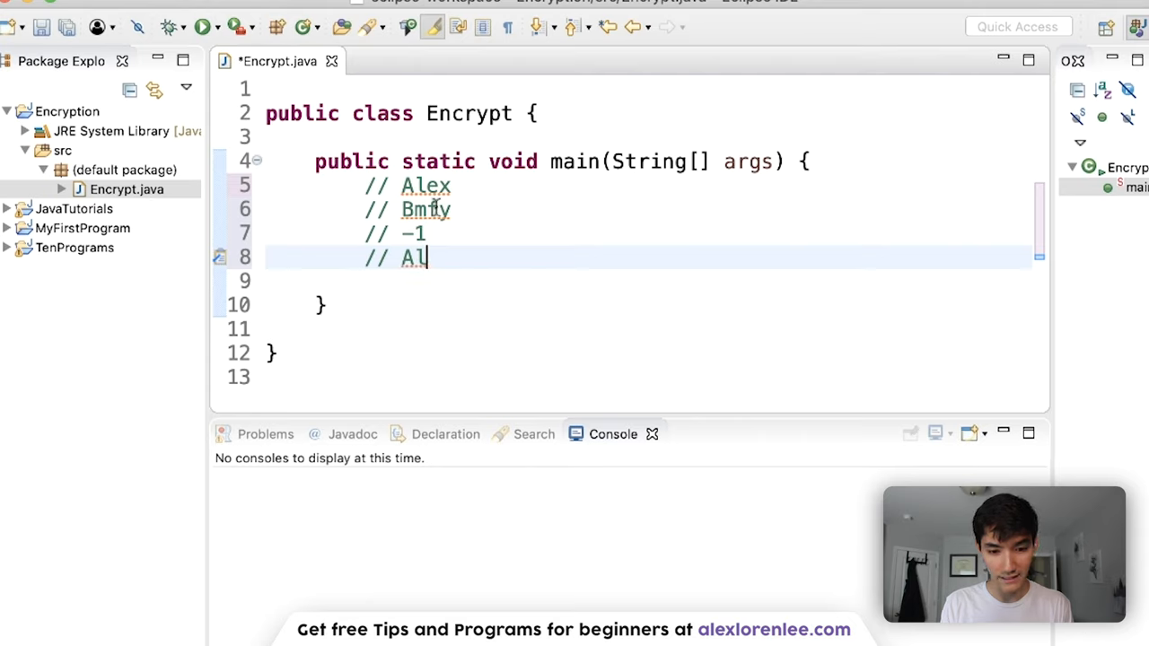
pyautogui.write('ex')
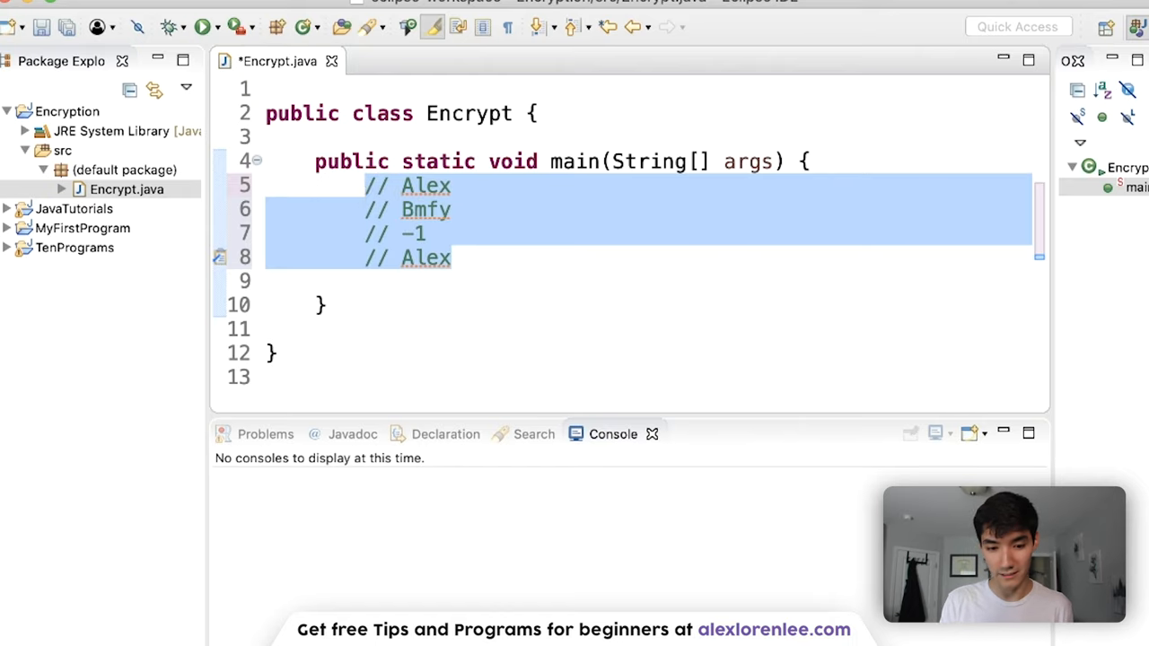
pyautogui.press('Delete')
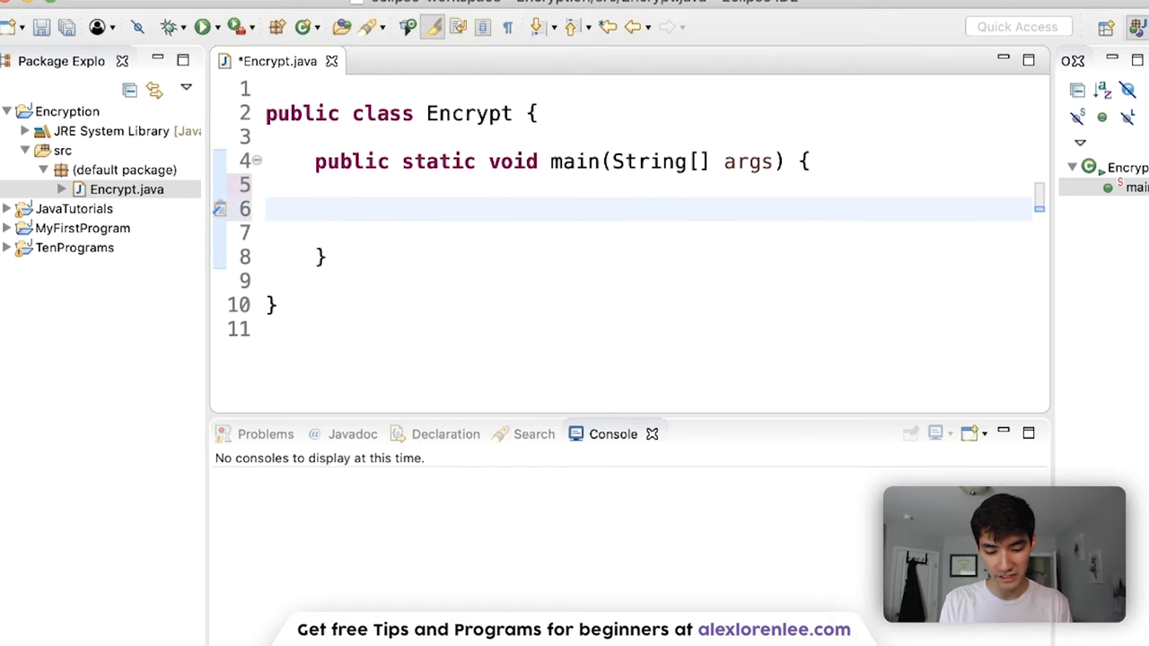
pyautogui.write('String text')
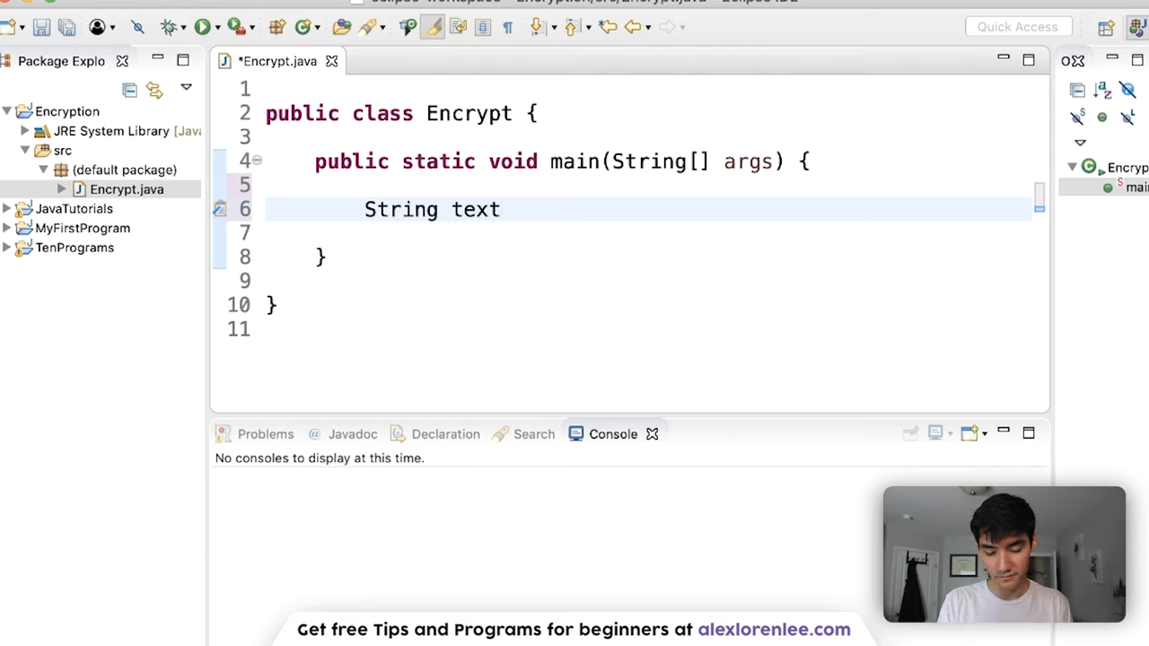
pyautogui.write('= ""')
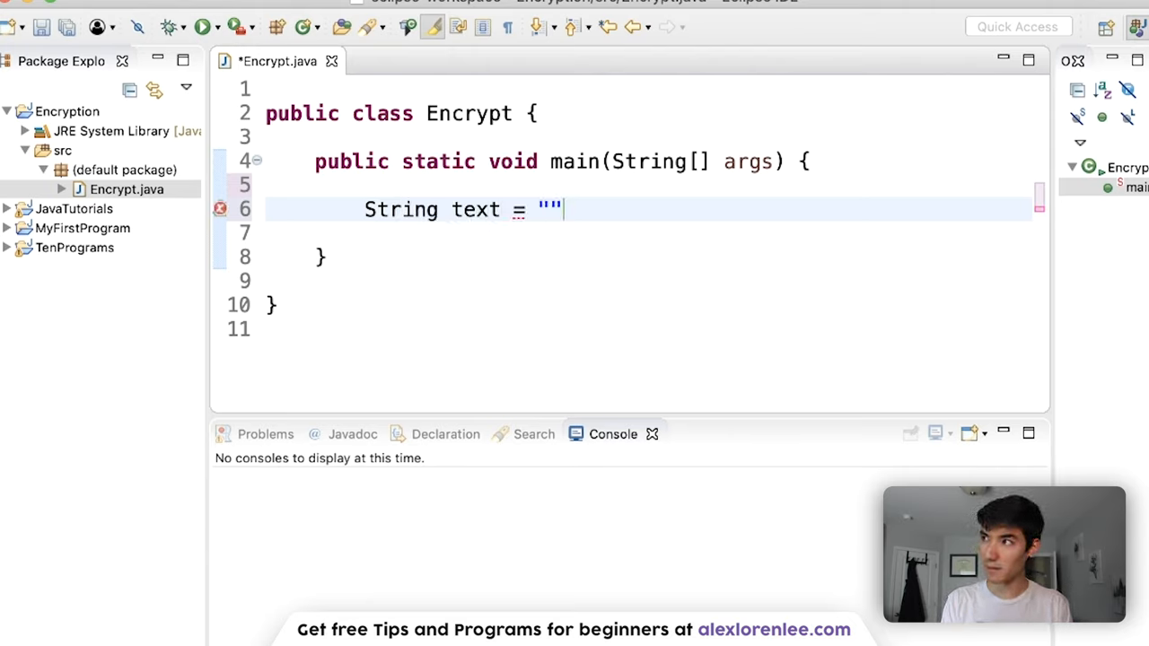
pyautogui.write('Hey')
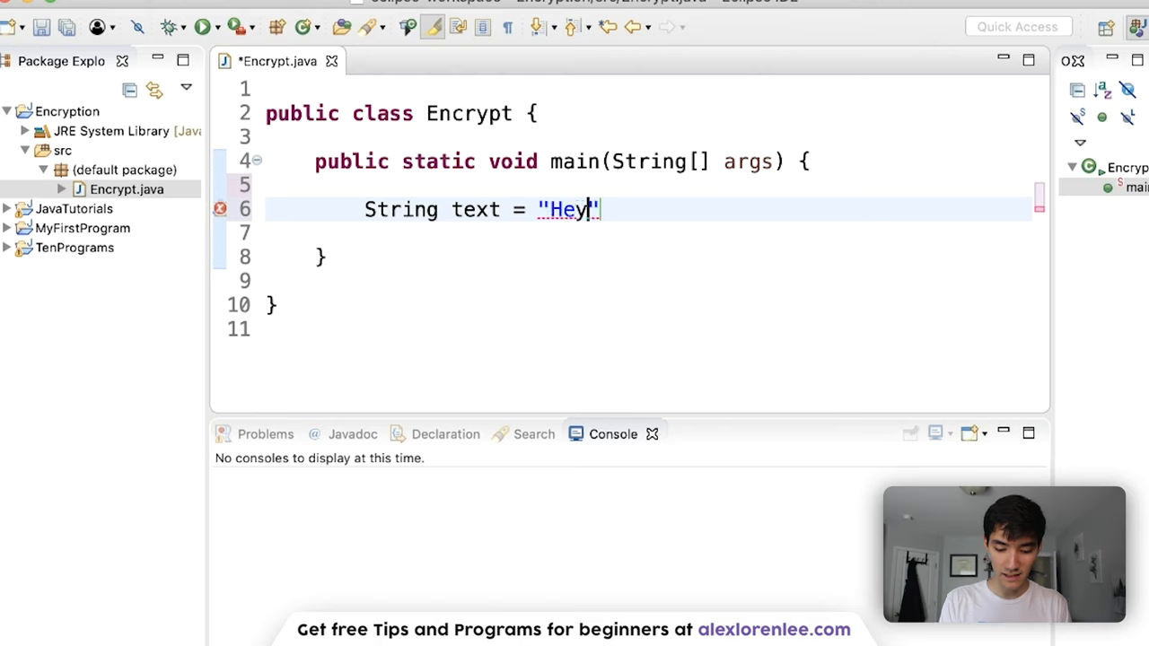
pyautogui.write(", how's it han")
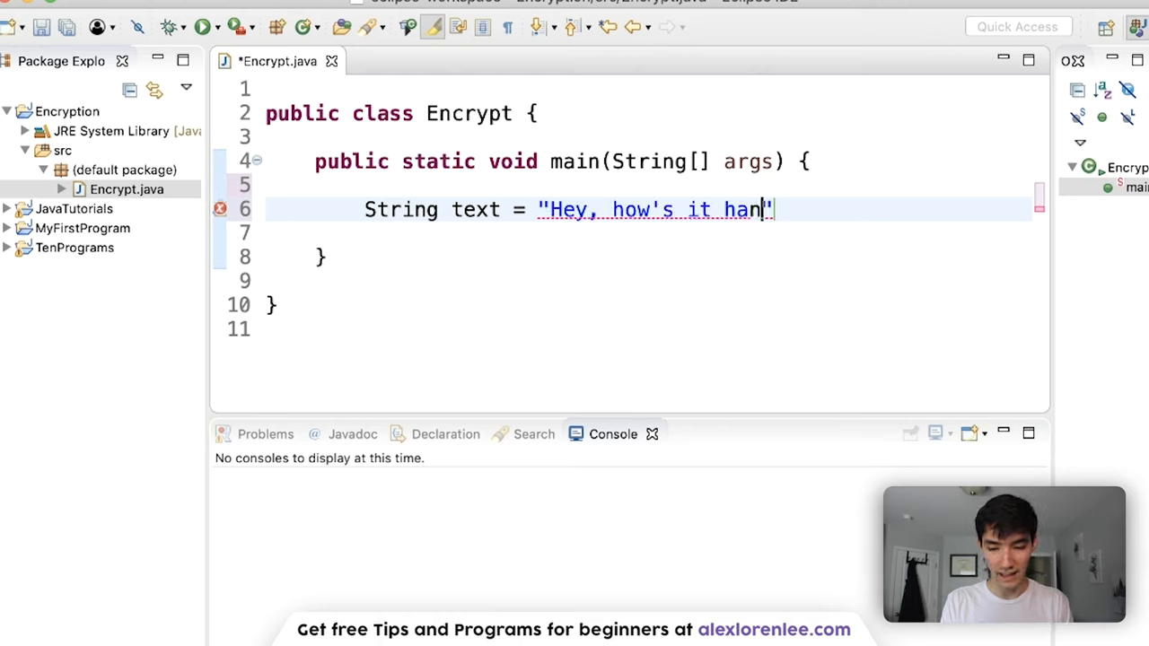
pyautogui.write('gin')
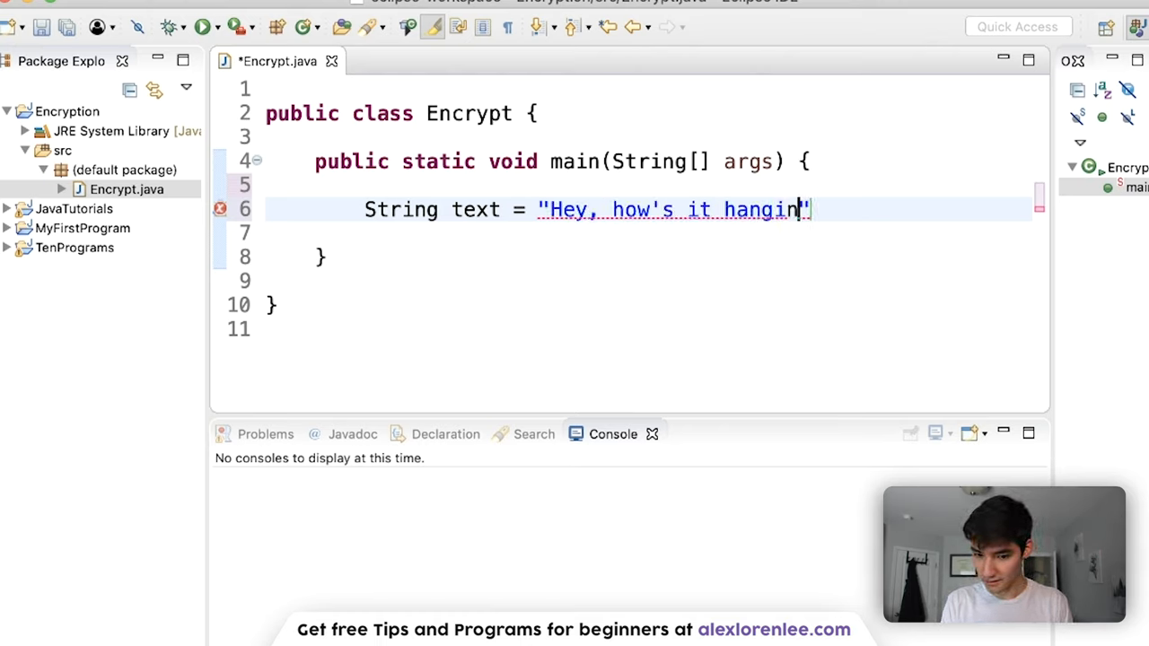
pyautogui.write('?')
pyautogui.write('System.out.println(text);')
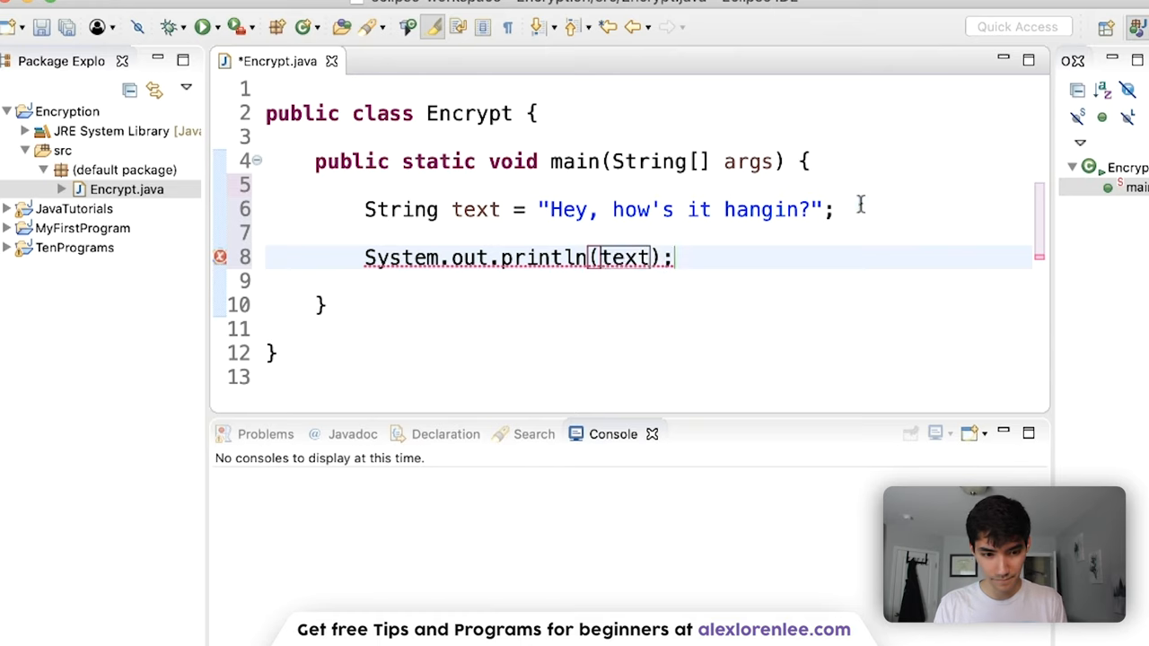
pyautogui.press('ctrl+s')
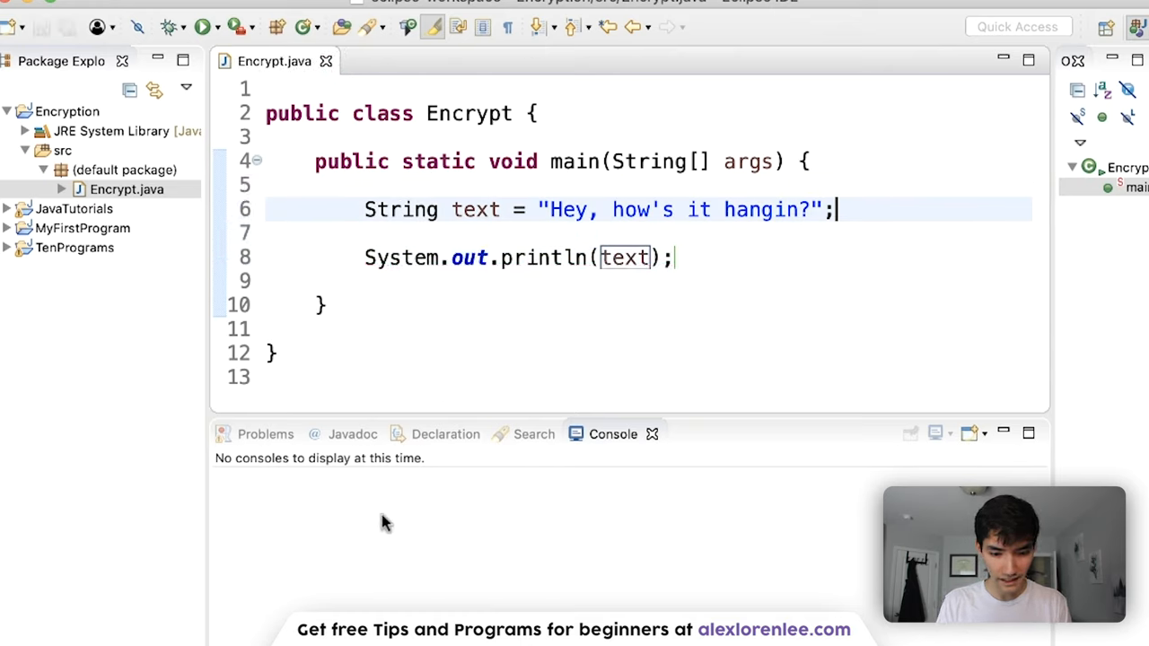
pyautogui.click(205, 27)
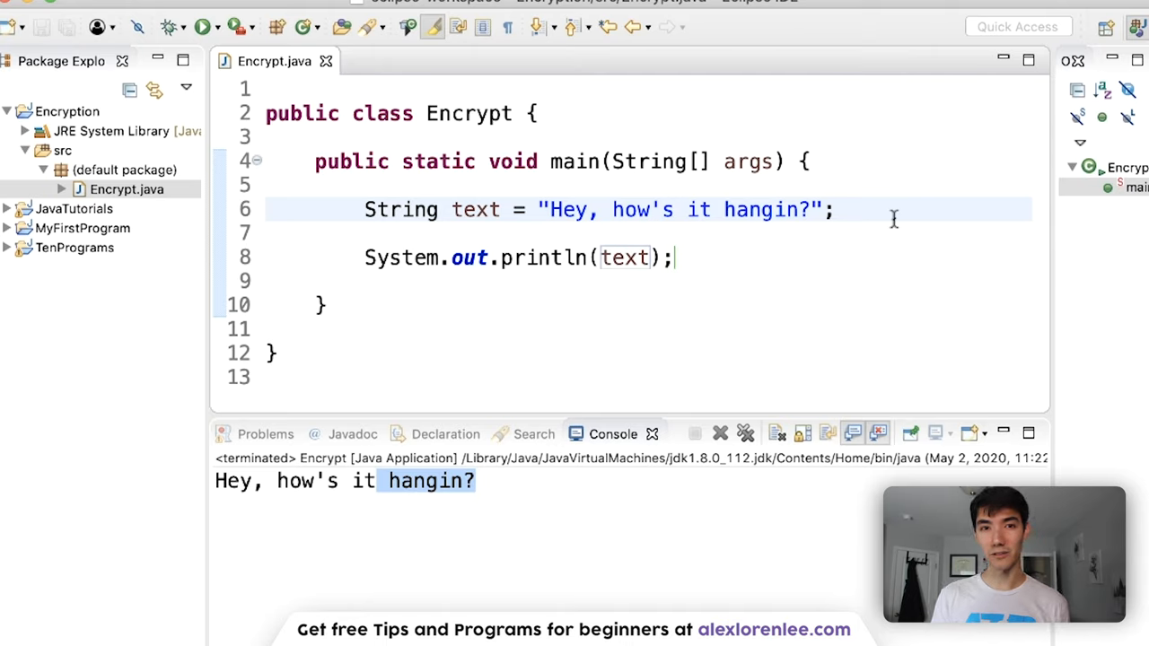
pyautogui.click(837, 208)
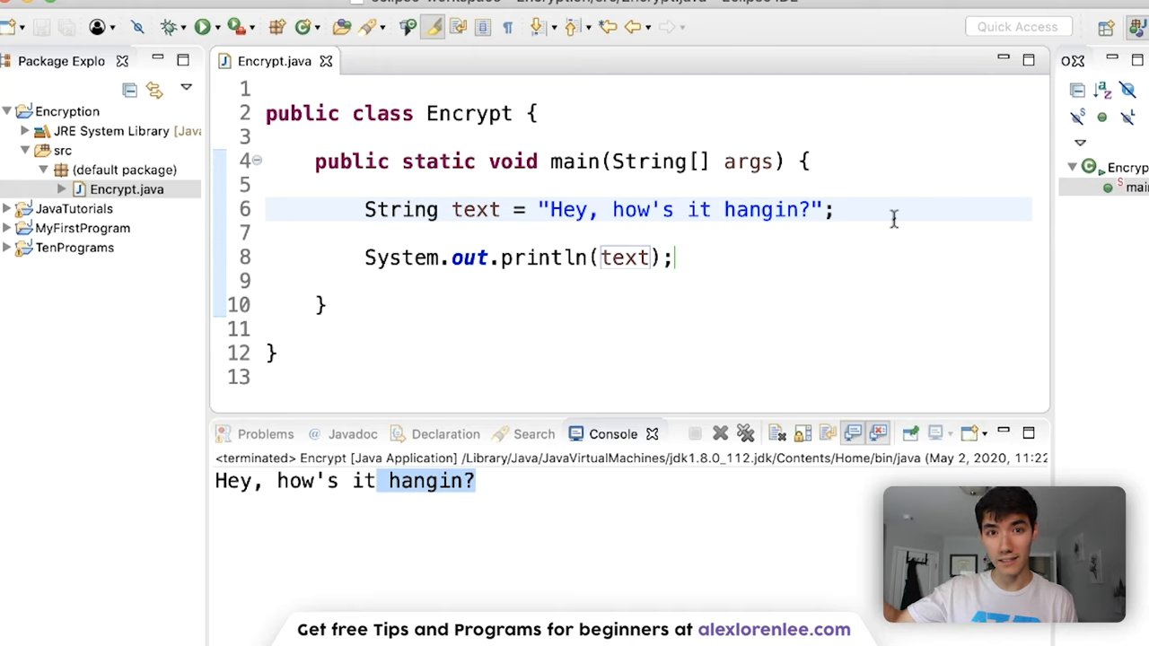
pyautogui.click(837, 208)
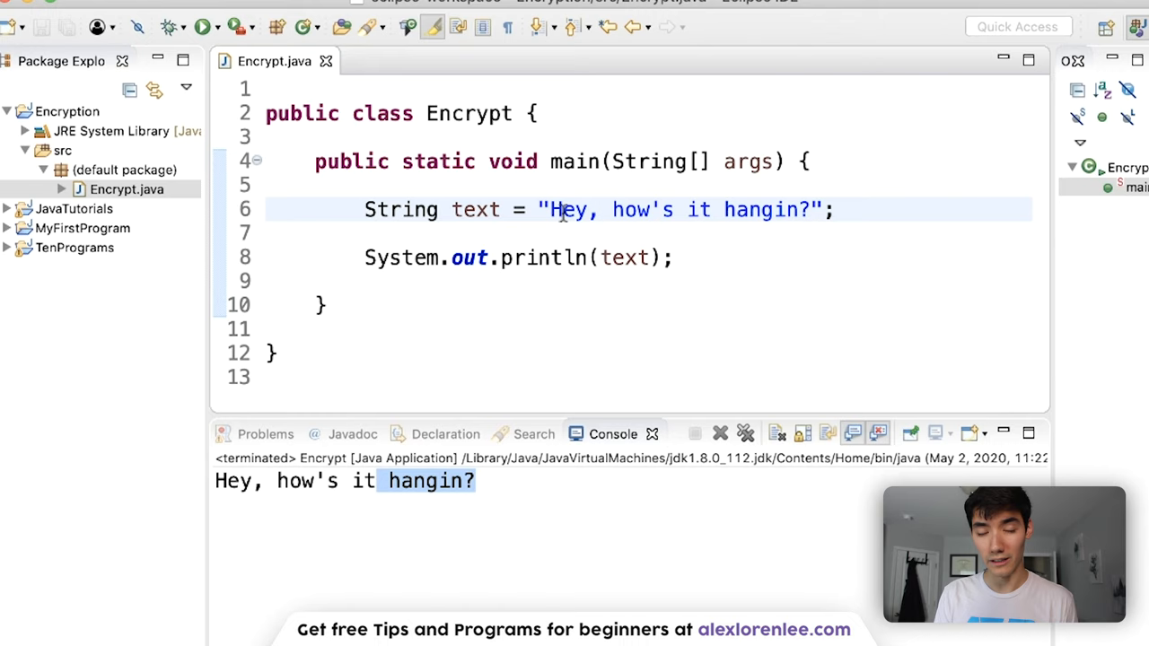
pyautogui.moveTo(661, 259)
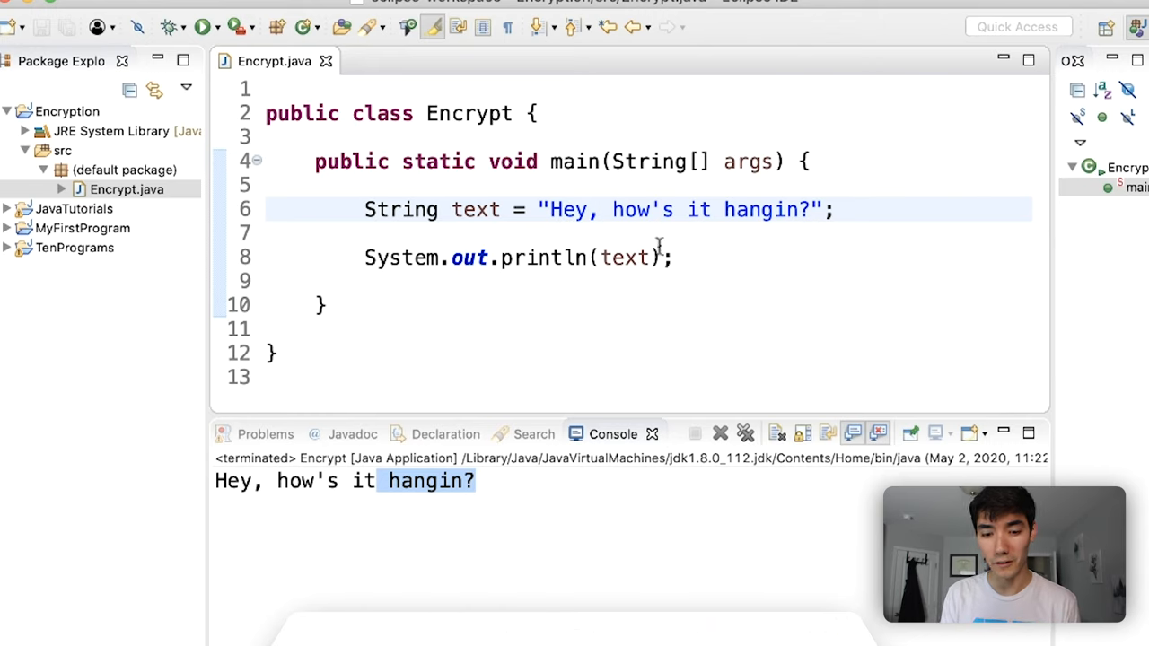
pyautogui.click(835, 208)
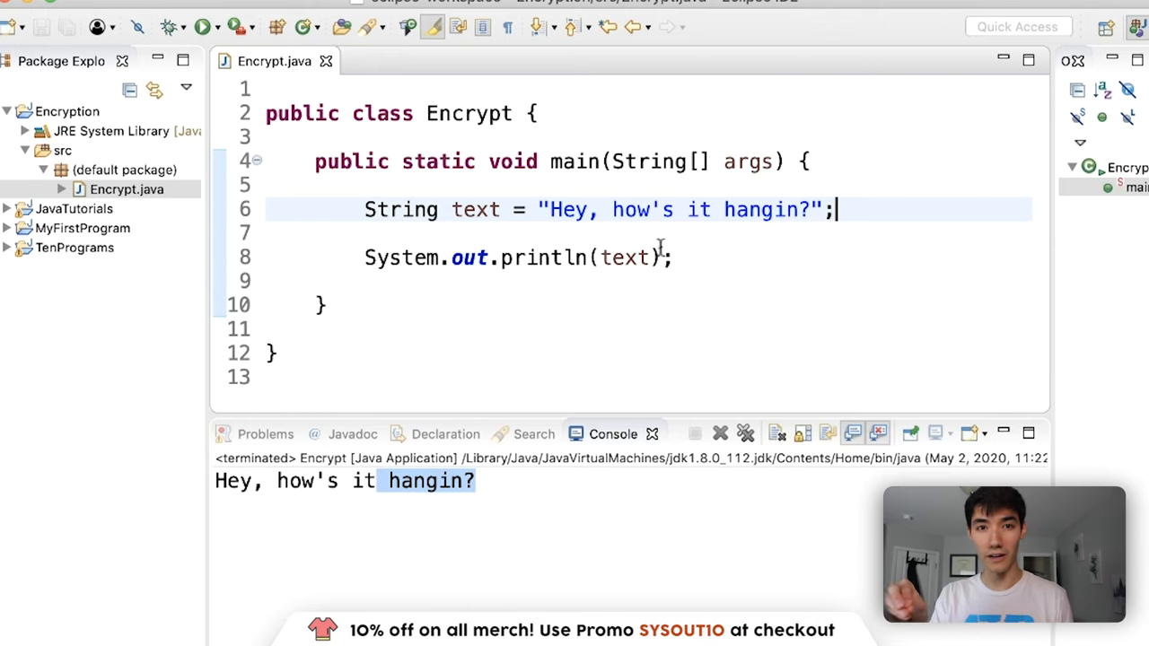
pyautogui.write('char')
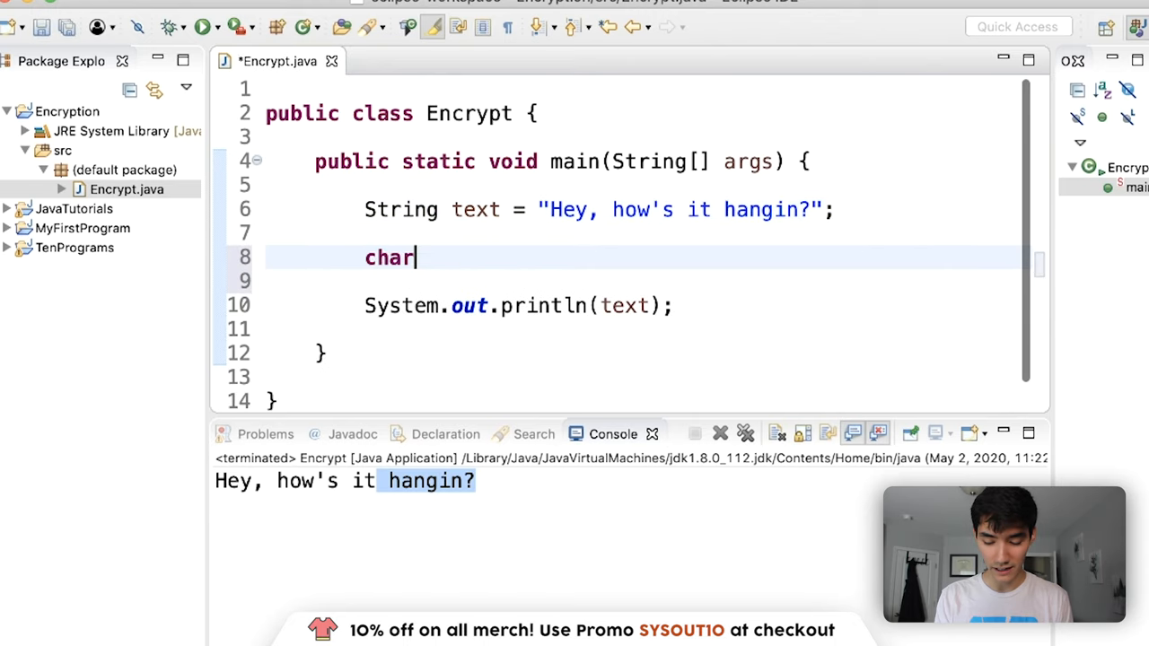
pyautogui.write('[] char')
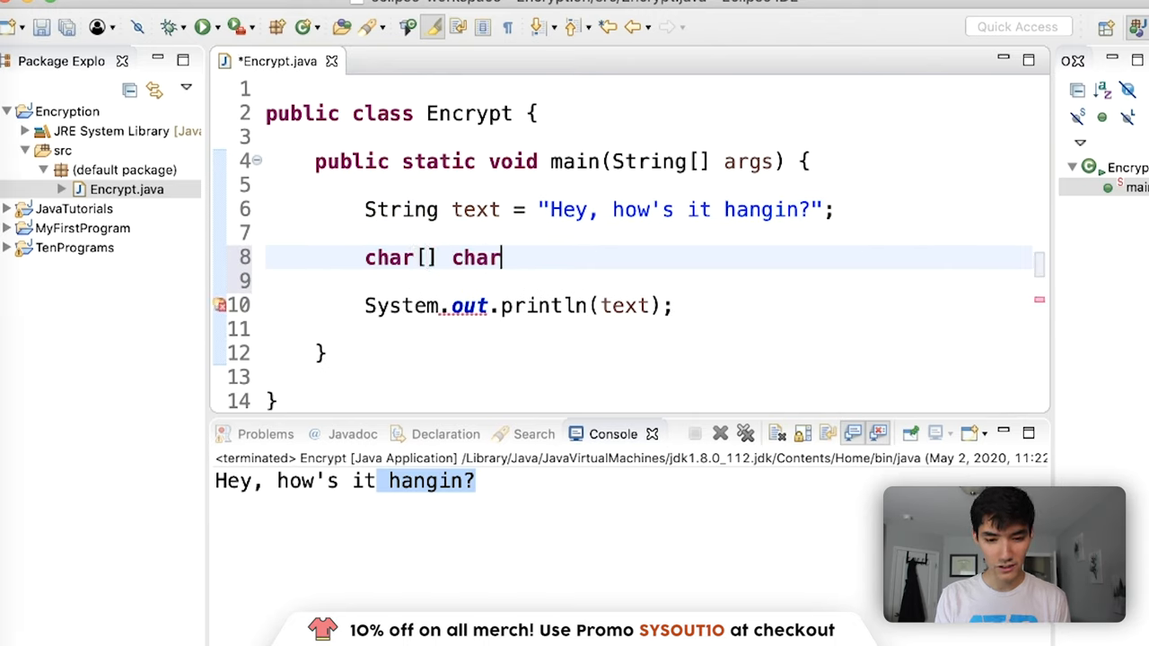
pyautogui.write('s =')
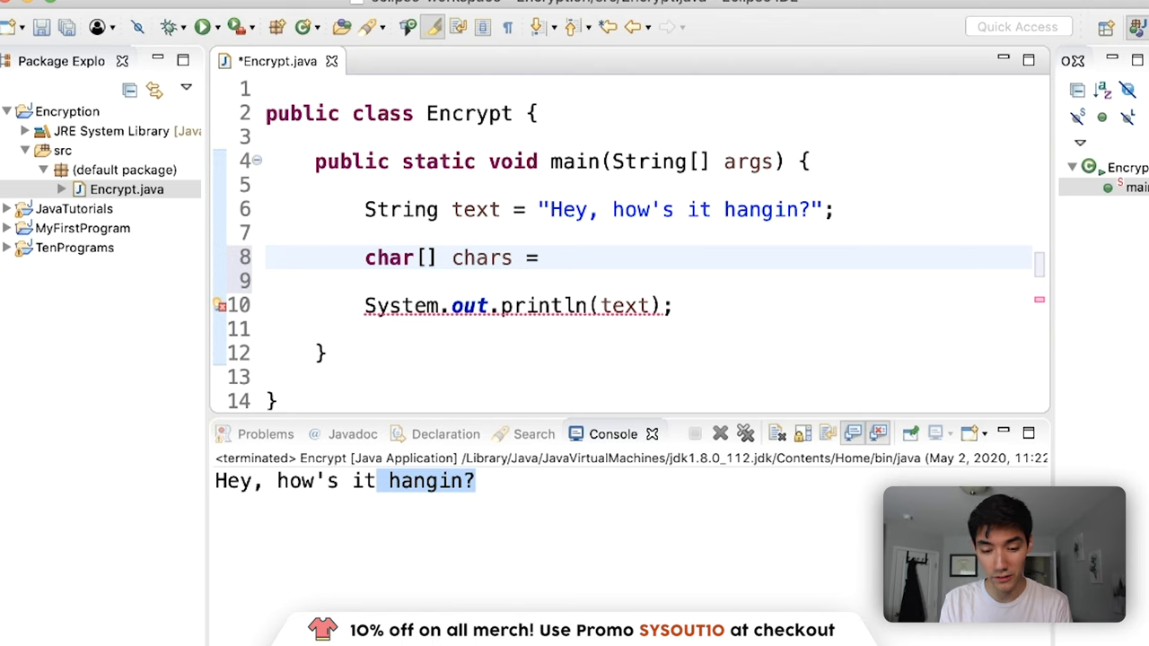
pyautogui.write('text.')
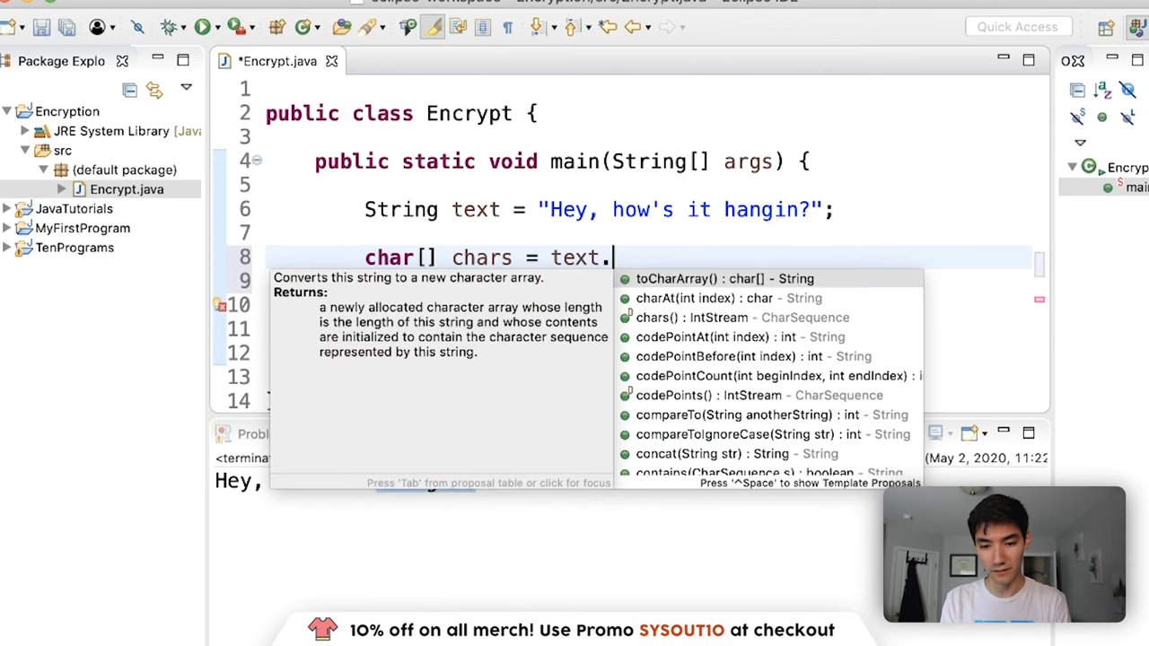
pyautogui.click(726, 278)
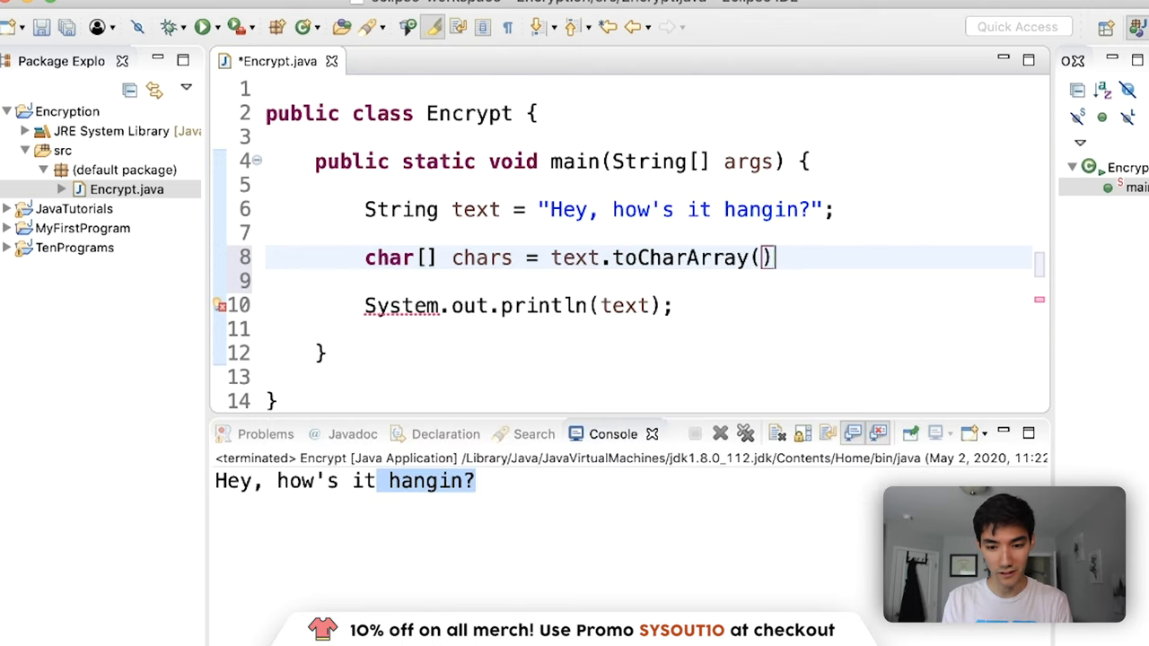
pyautogui.write(';')
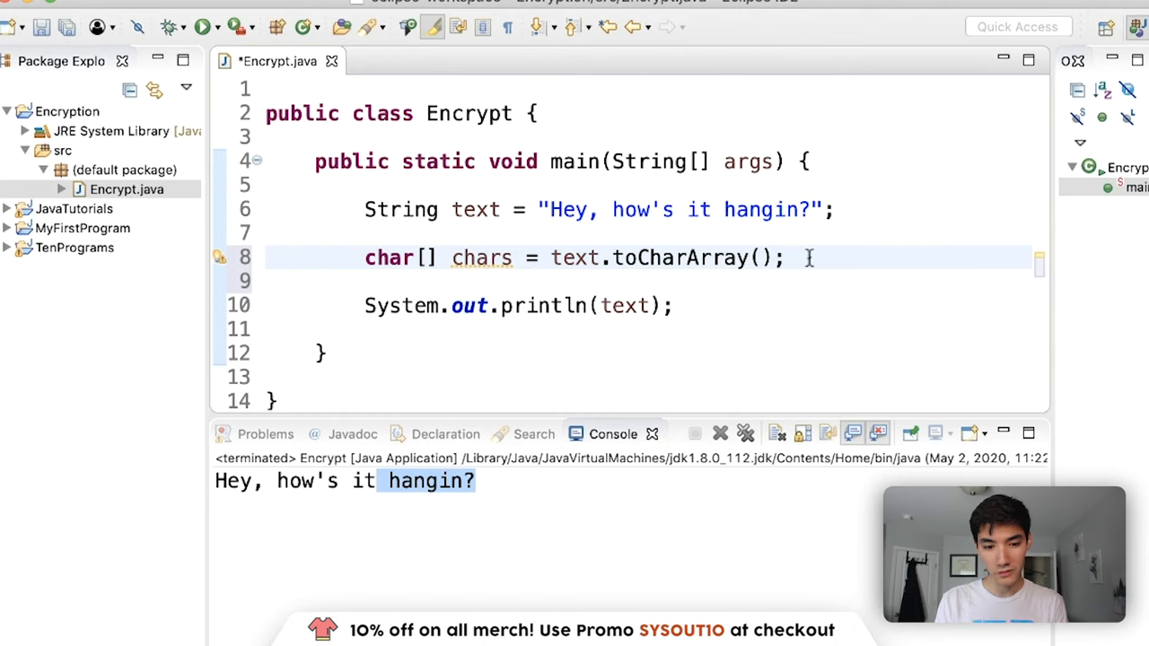
pyautogui.write('for(')
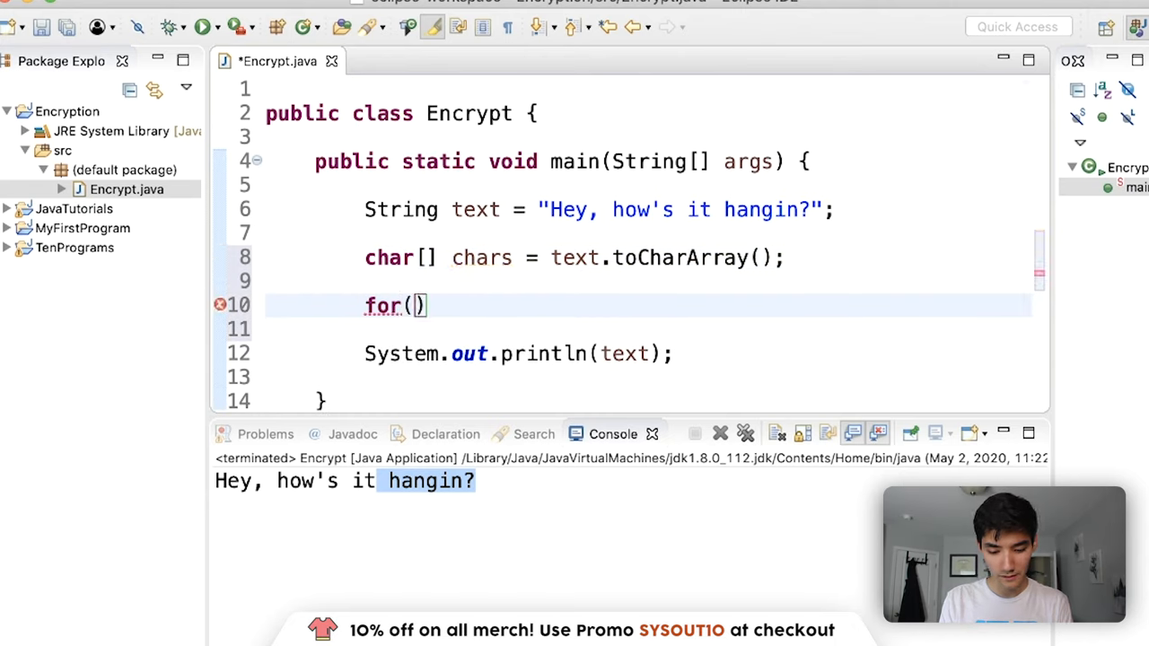
pyautogui.write('char c :')
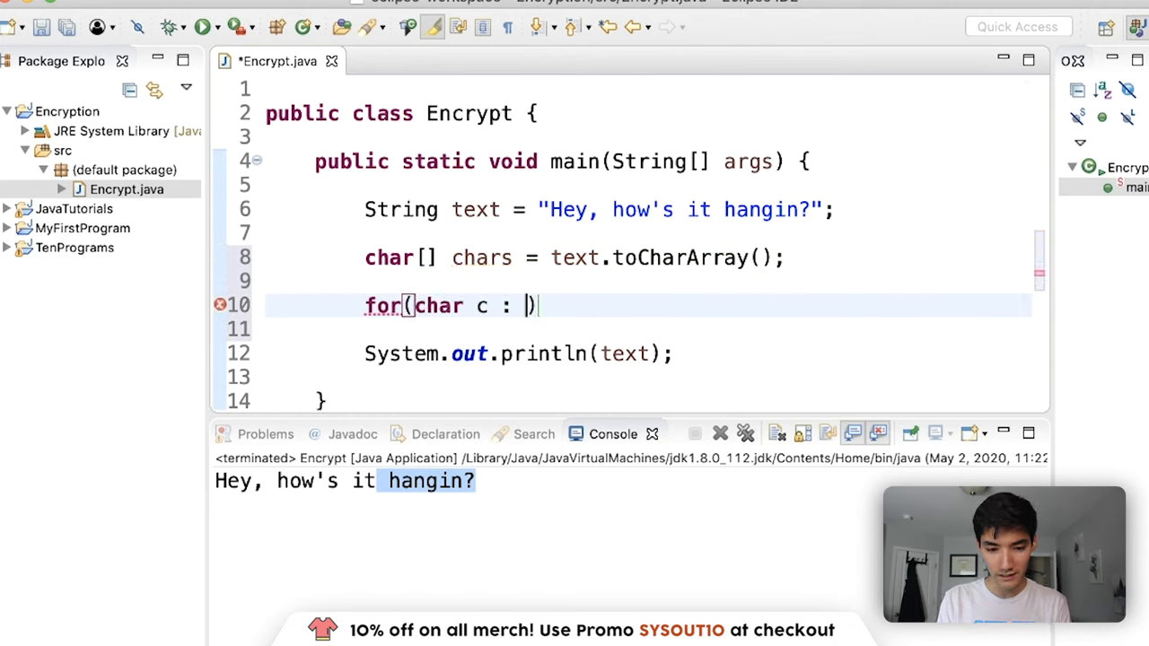
pyautogui.write('chars')
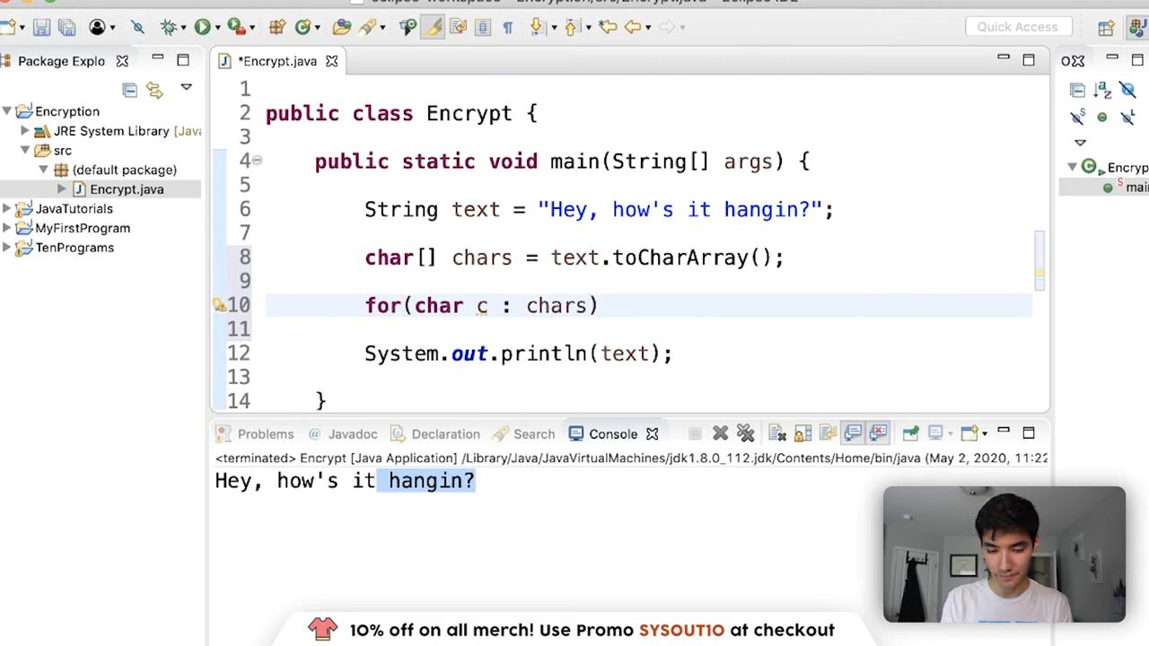
pyautogui.write('{')
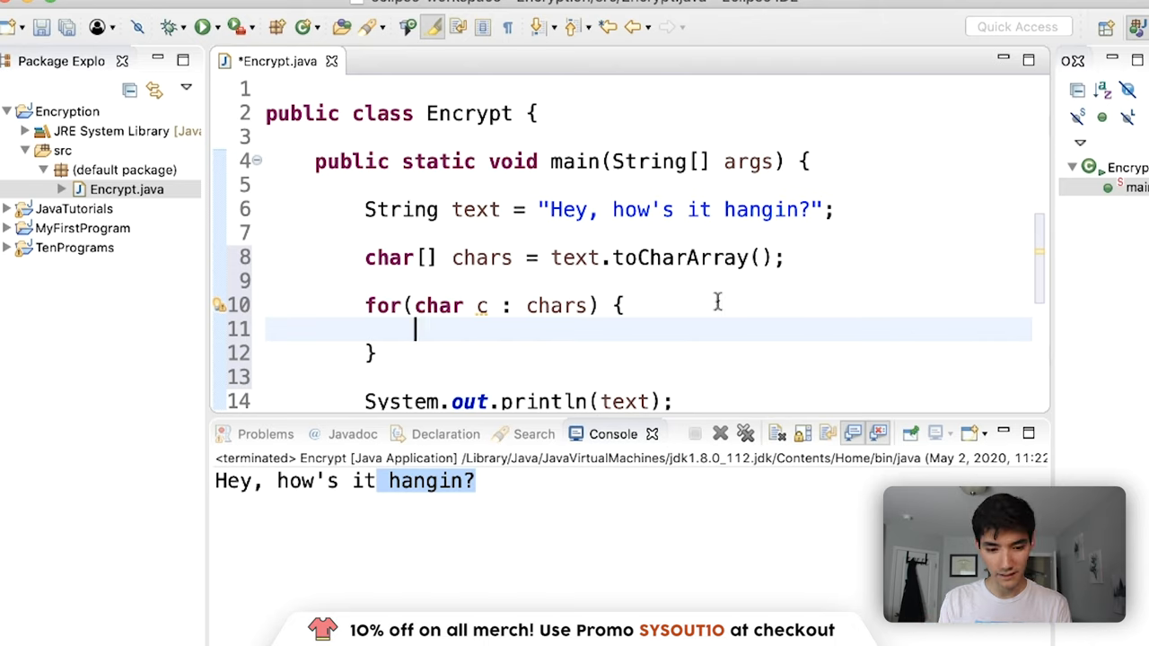
pyautogui.write('c +')
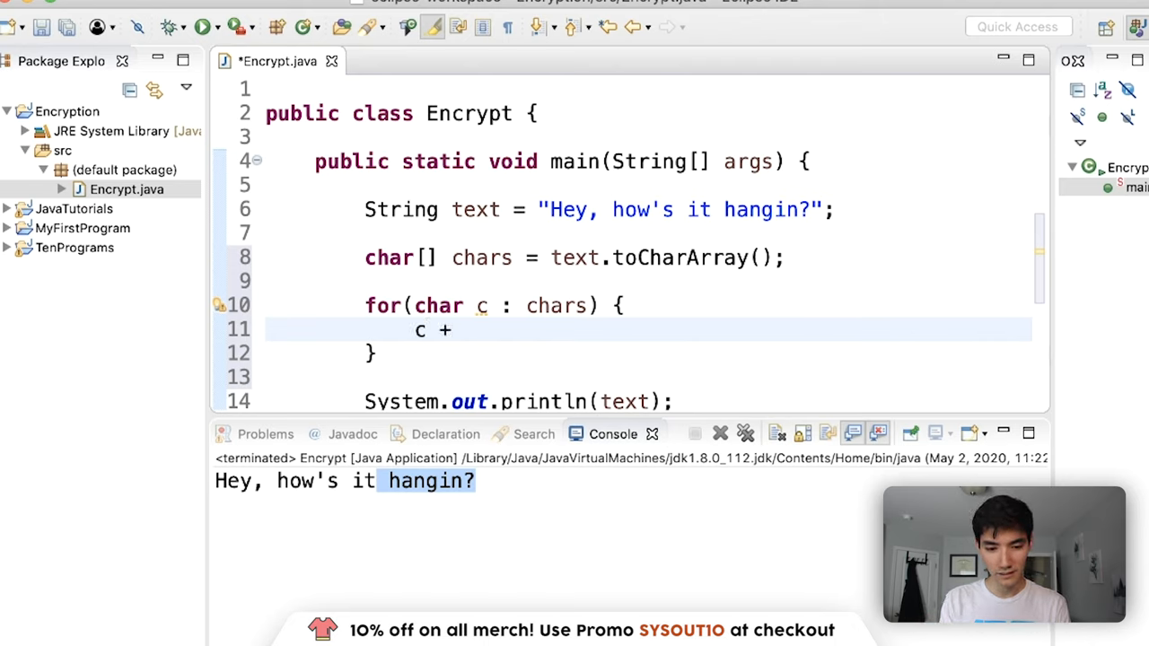
pyautogui.write('=')
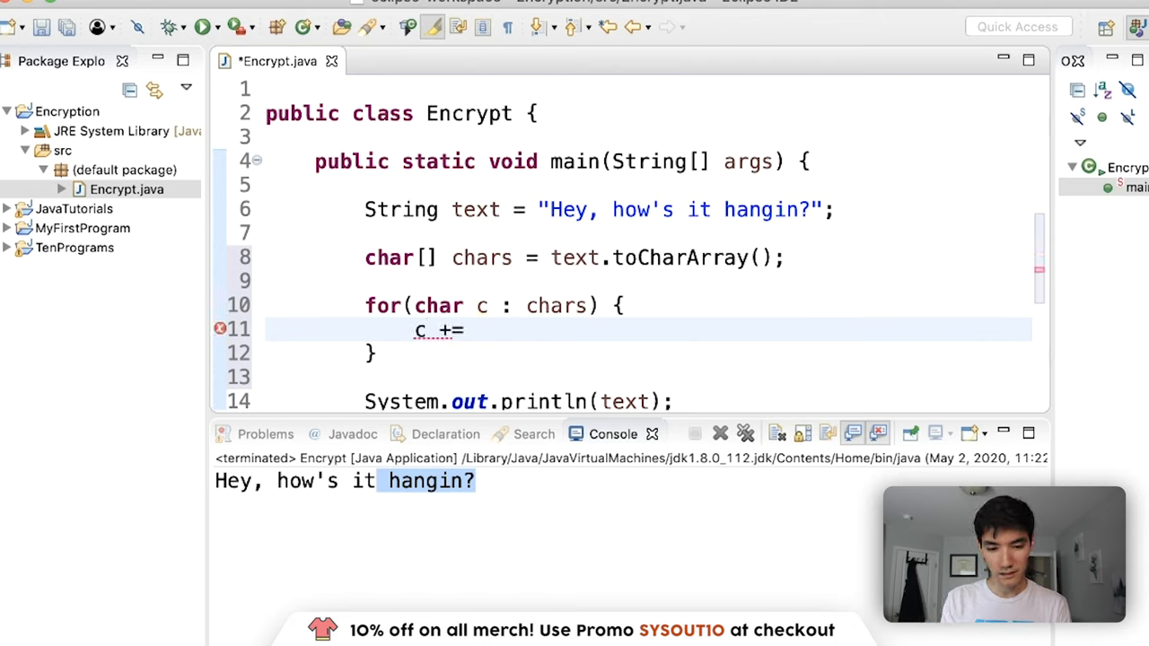
pyautogui.write('5;')
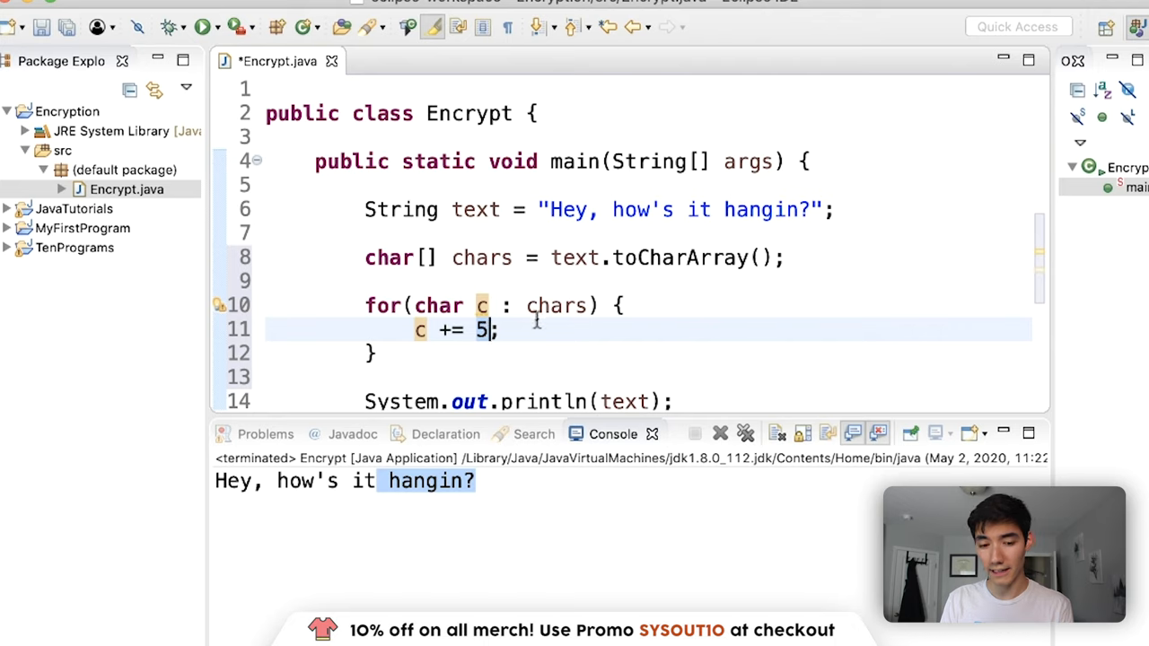
pyautogui.moveTo(591, 323)
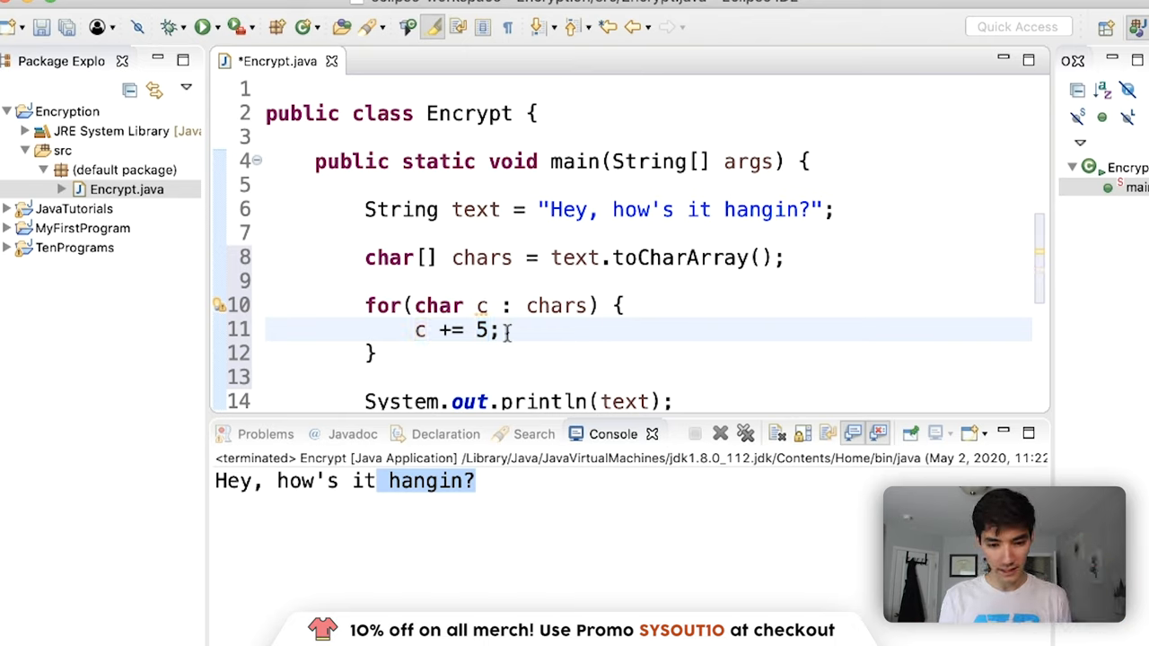
pyautogui.write('sysout')
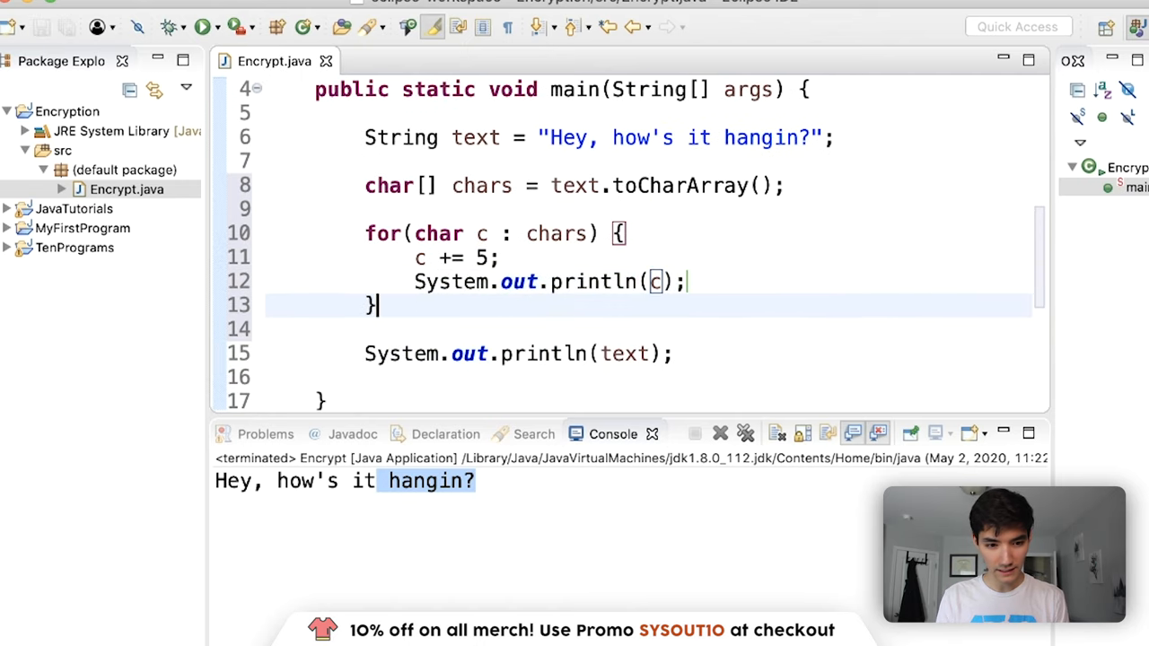
pyautogui.click(204, 27)
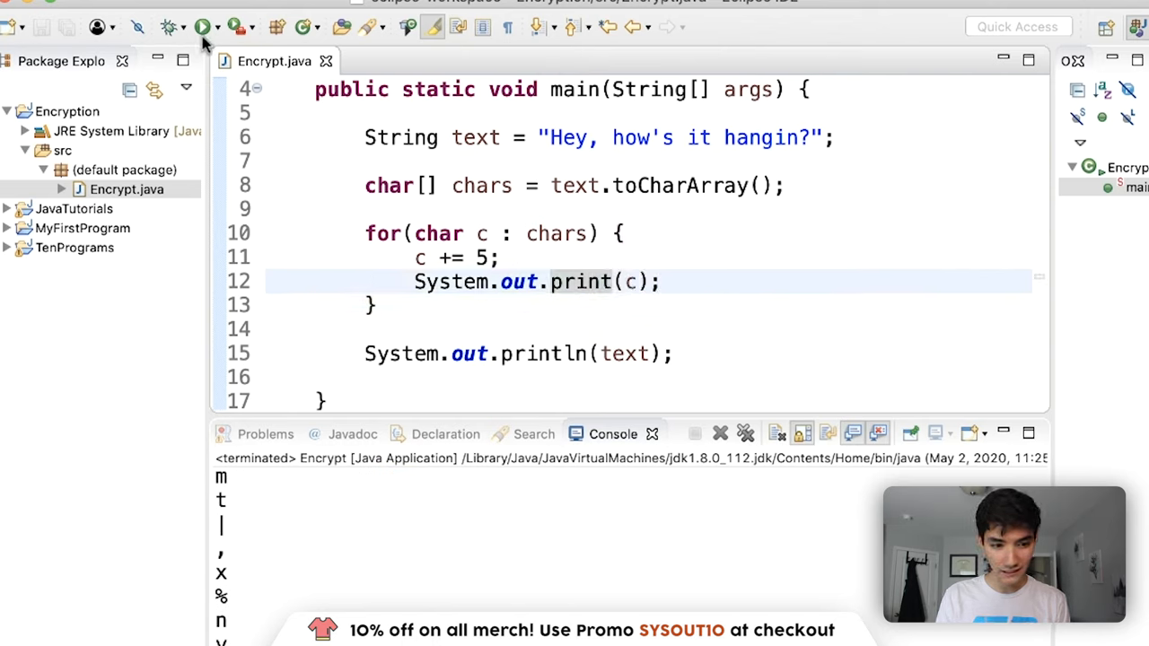
pyautogui.click(205, 27)
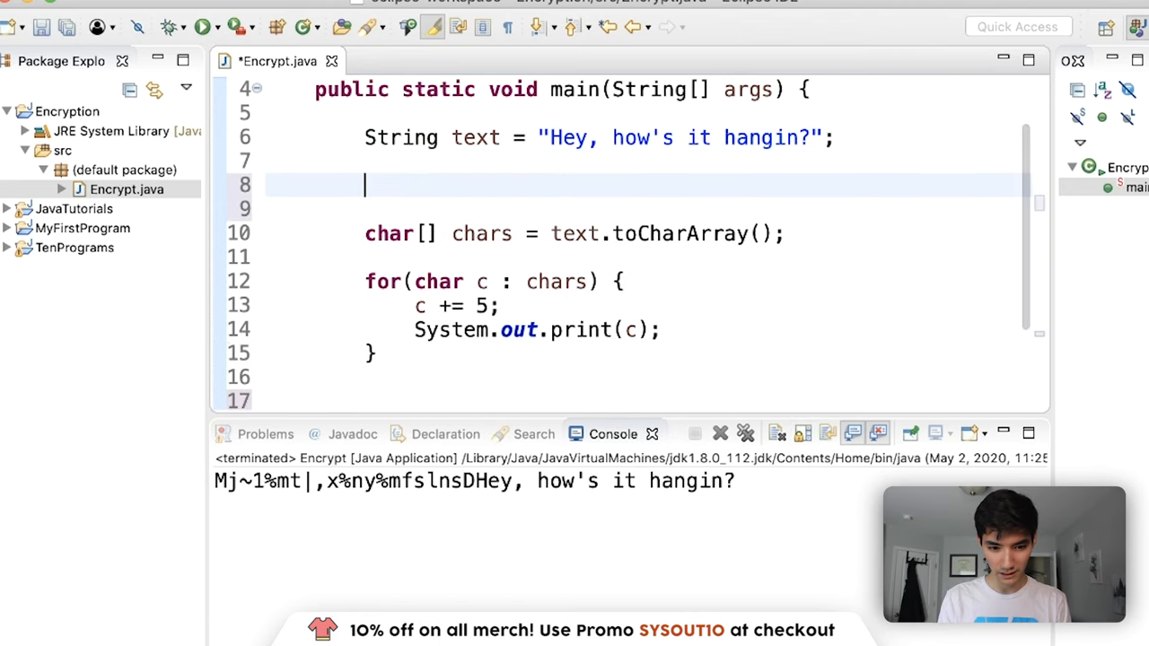
pyautogui.write('System.out.println(text);')
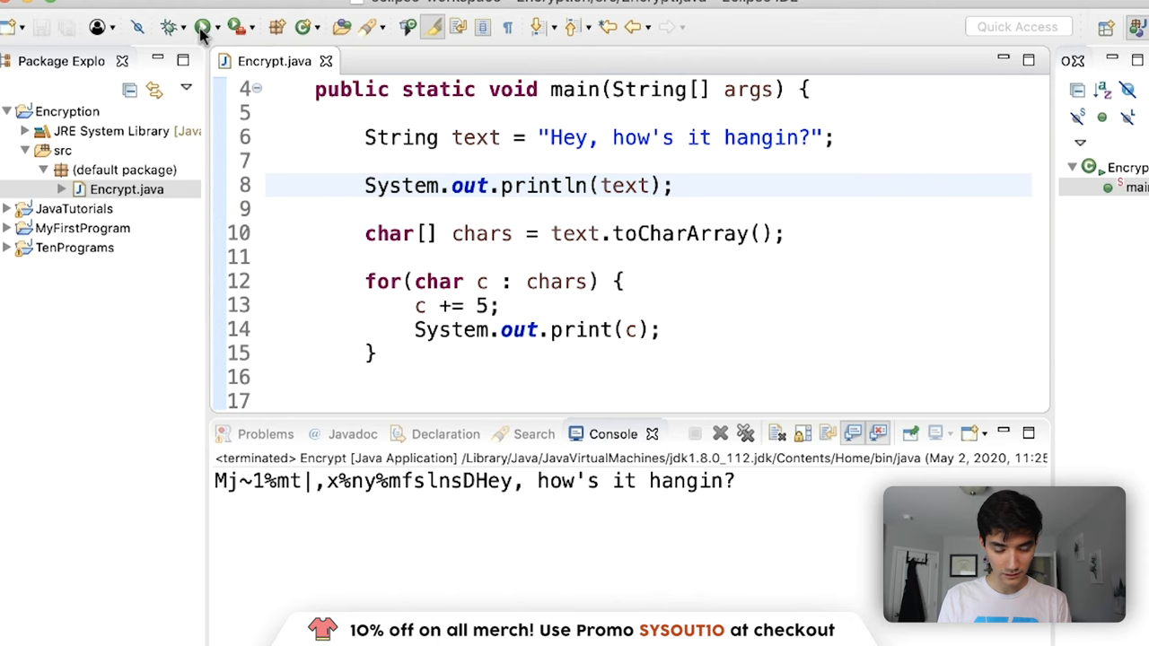
pyautogui.click(204, 26)
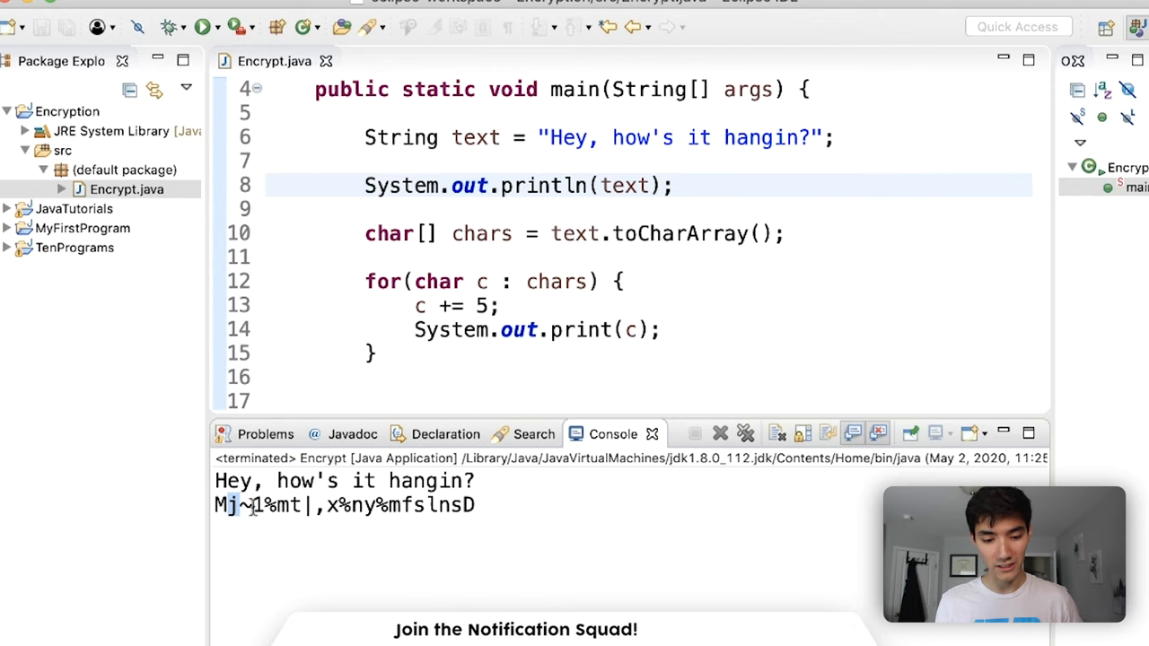
pyautogui.write('1')
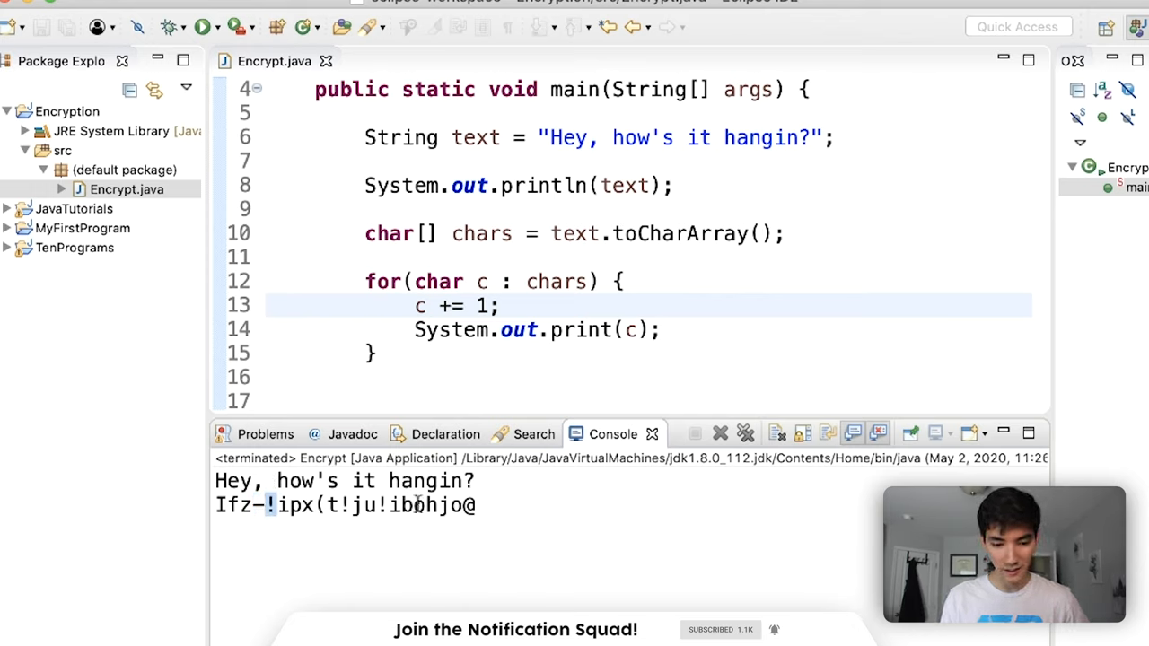
pyautogui.write('S')
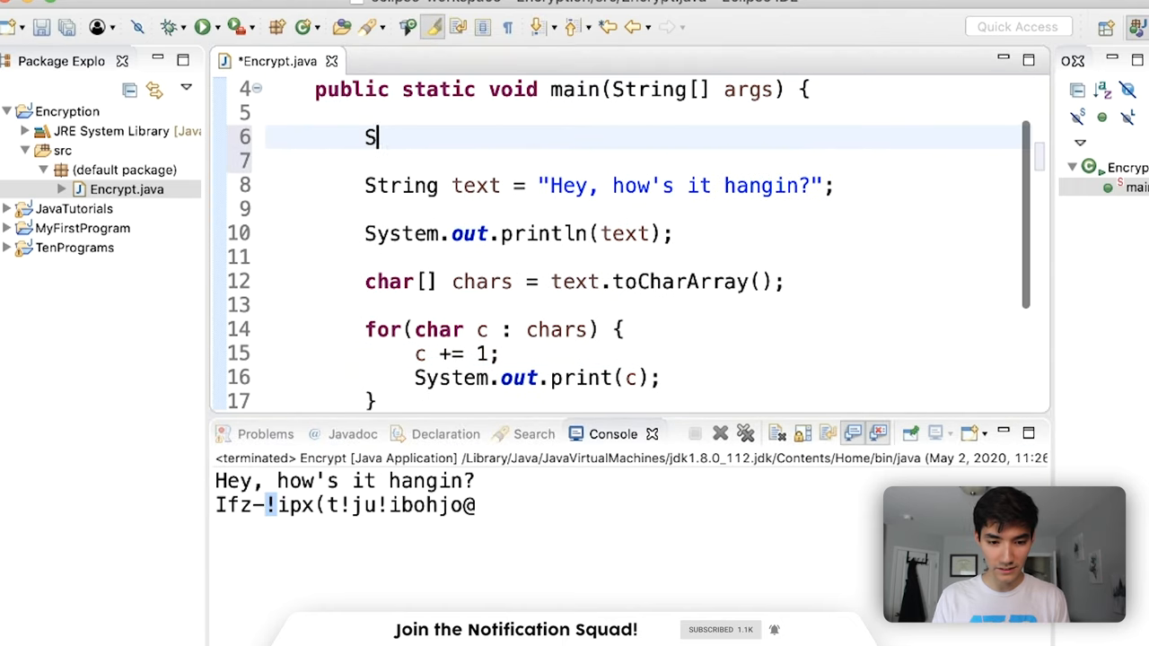
pyautogui.write('tring')
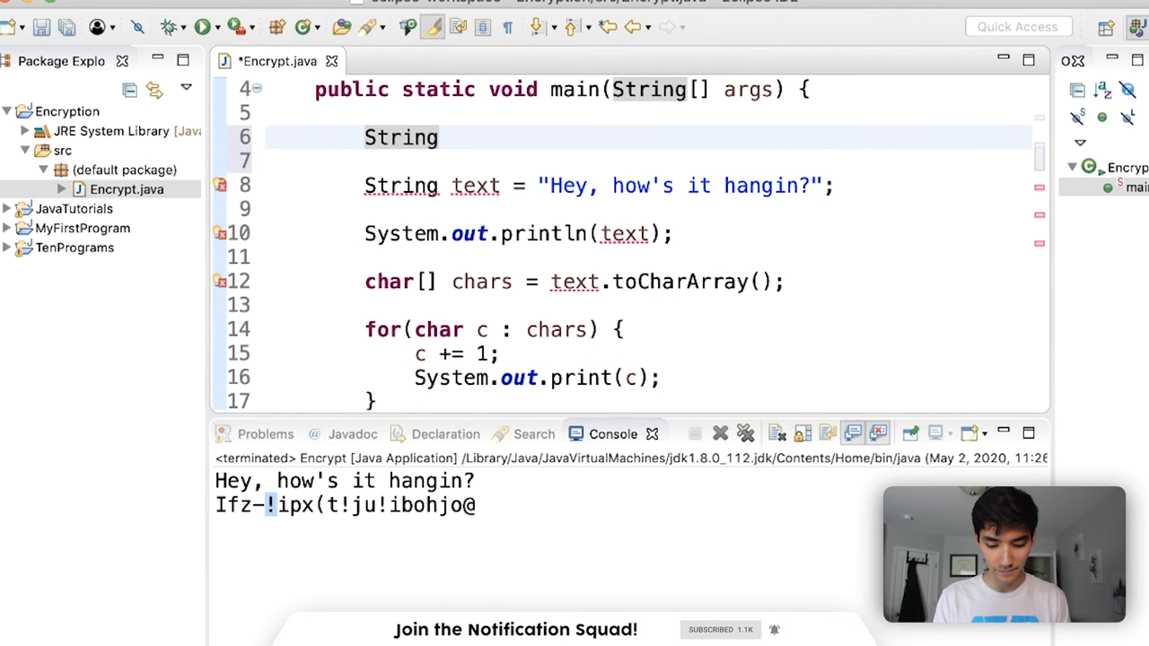
pyautogui.write('int')
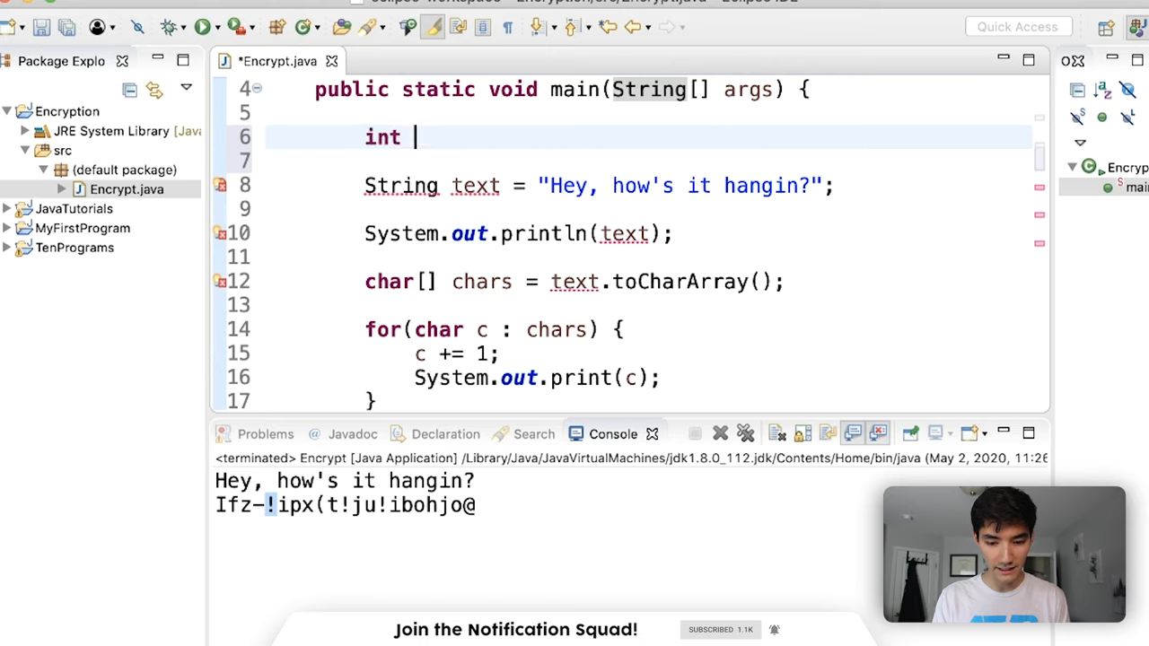
pyautogui.write('key =')
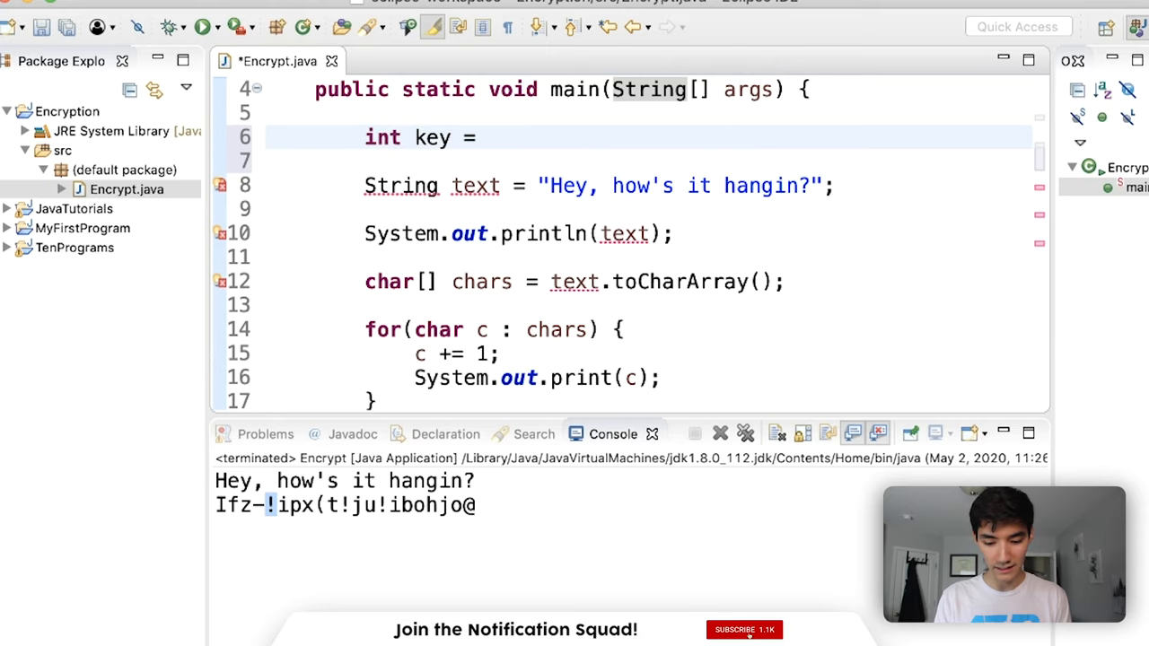
pyautogui.write('6;')
pyautogui.click(698, 354)
pyautogui.write('ke')
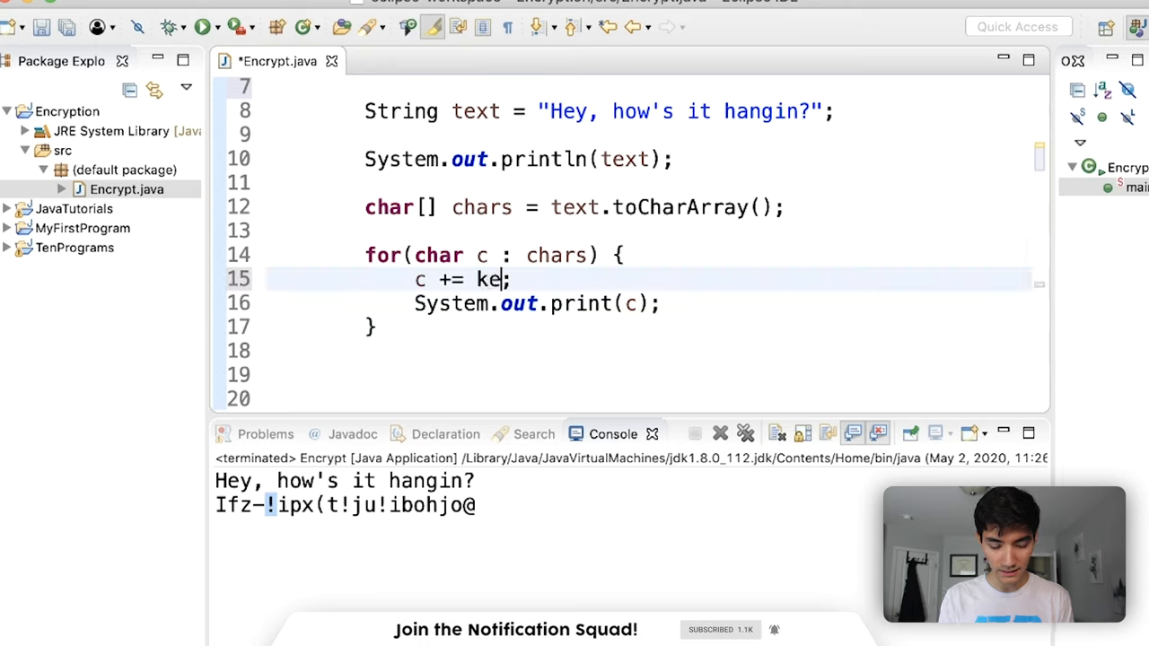
pyautogui.write('y')
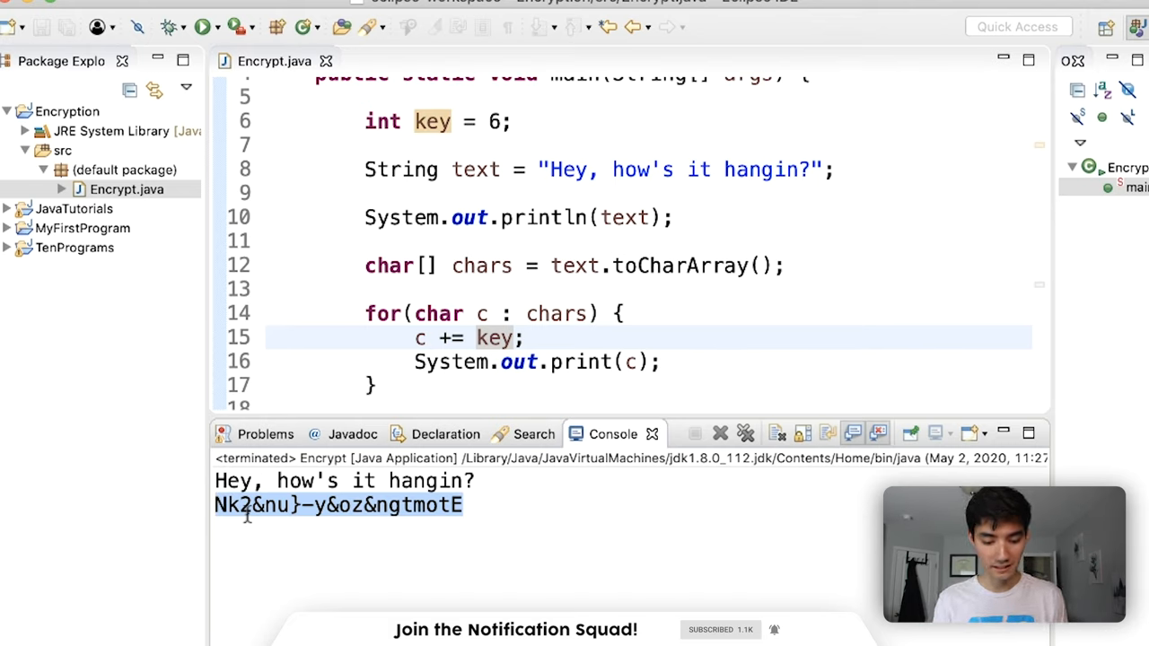
pyautogui.click(736, 169)
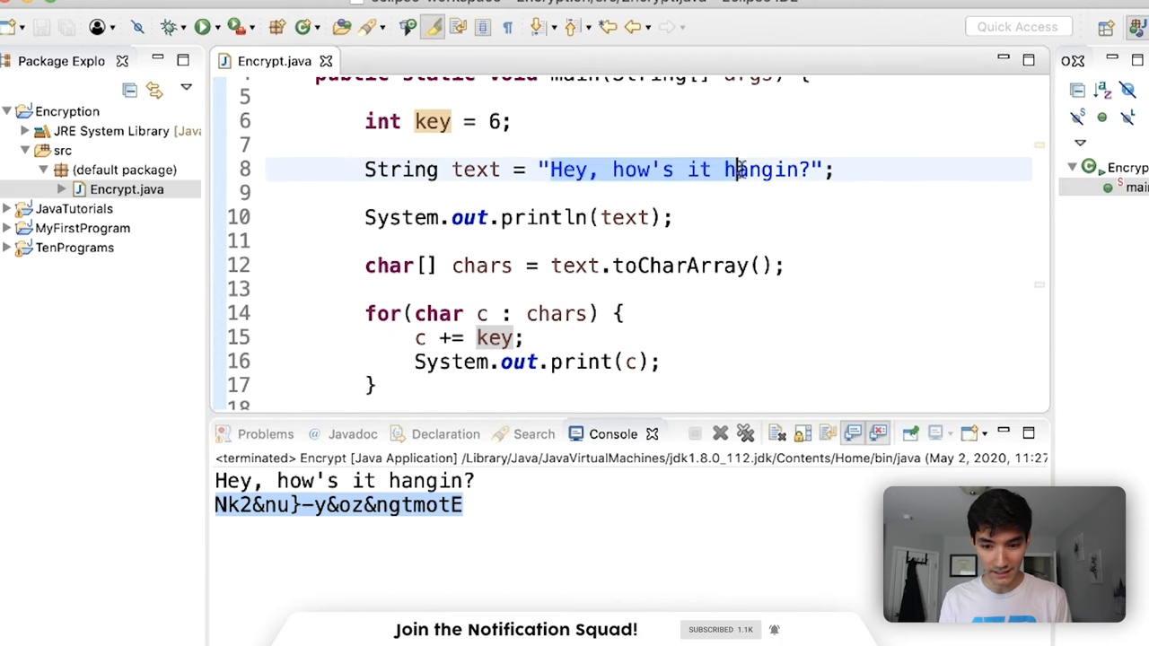
pyautogui.write('Nk2&nu}-y&oz&ngtmotE')
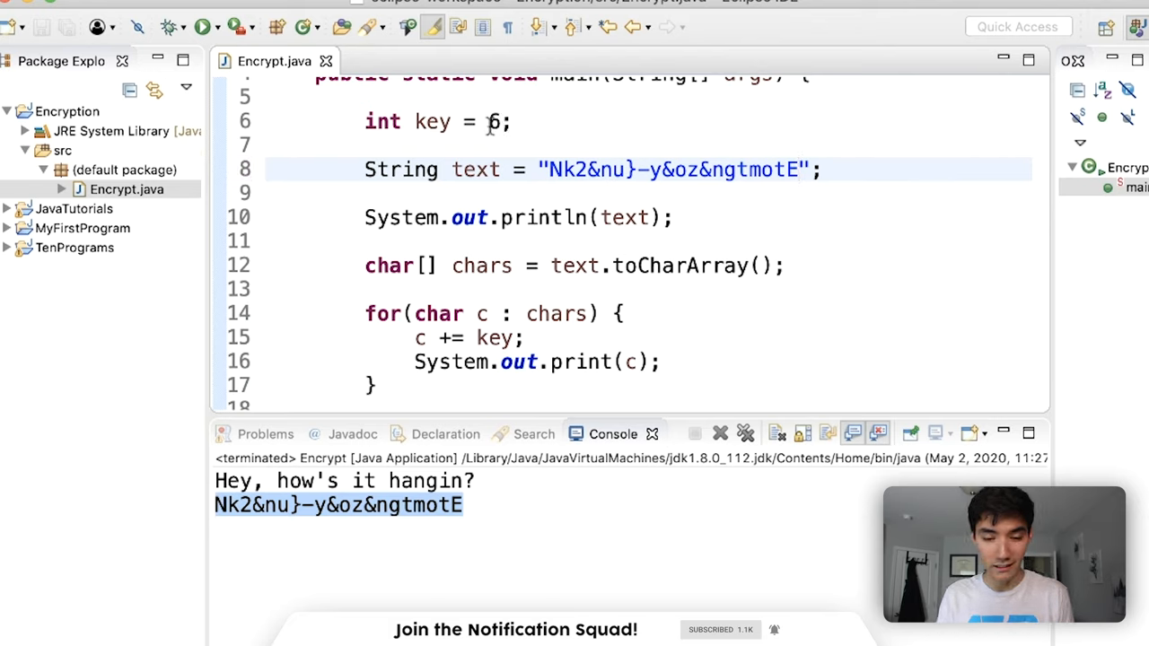
pyautogui.click(797, 169)
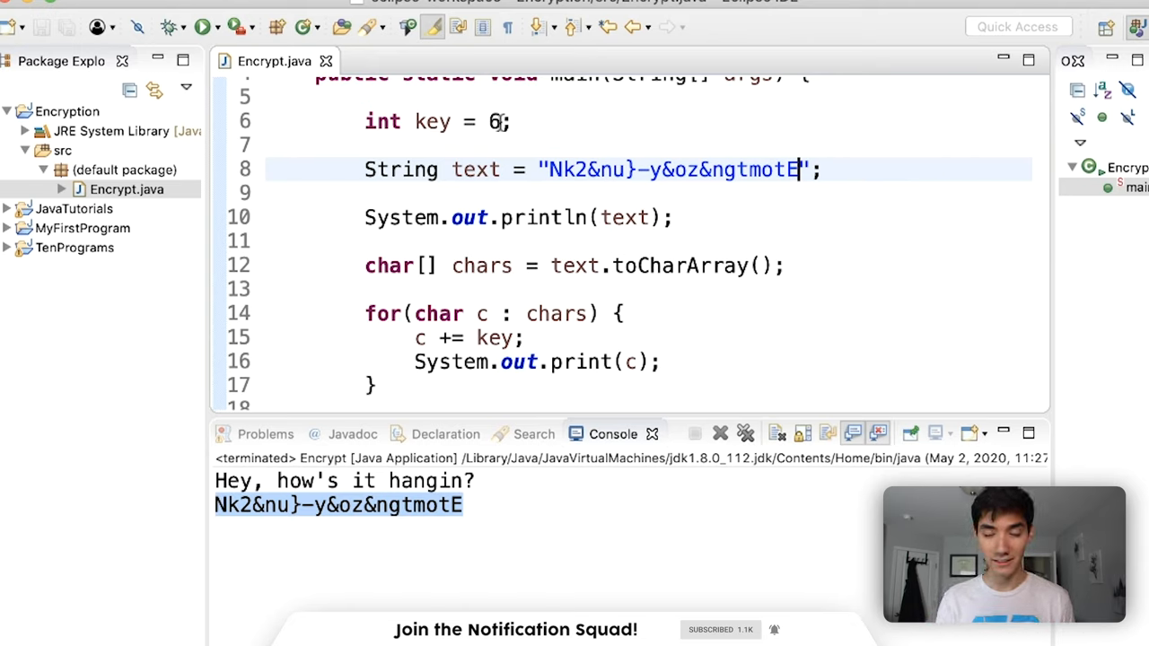
pyautogui.scroll(3)
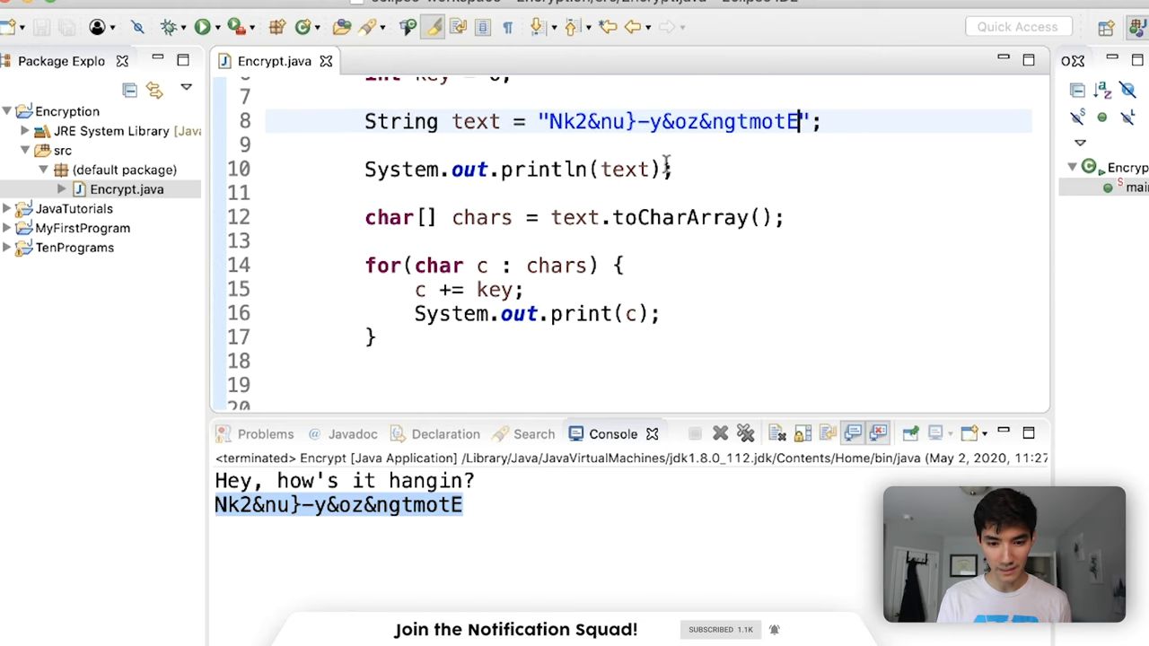
pyautogui.moveTo(452, 305)
pyautogui.write('-')
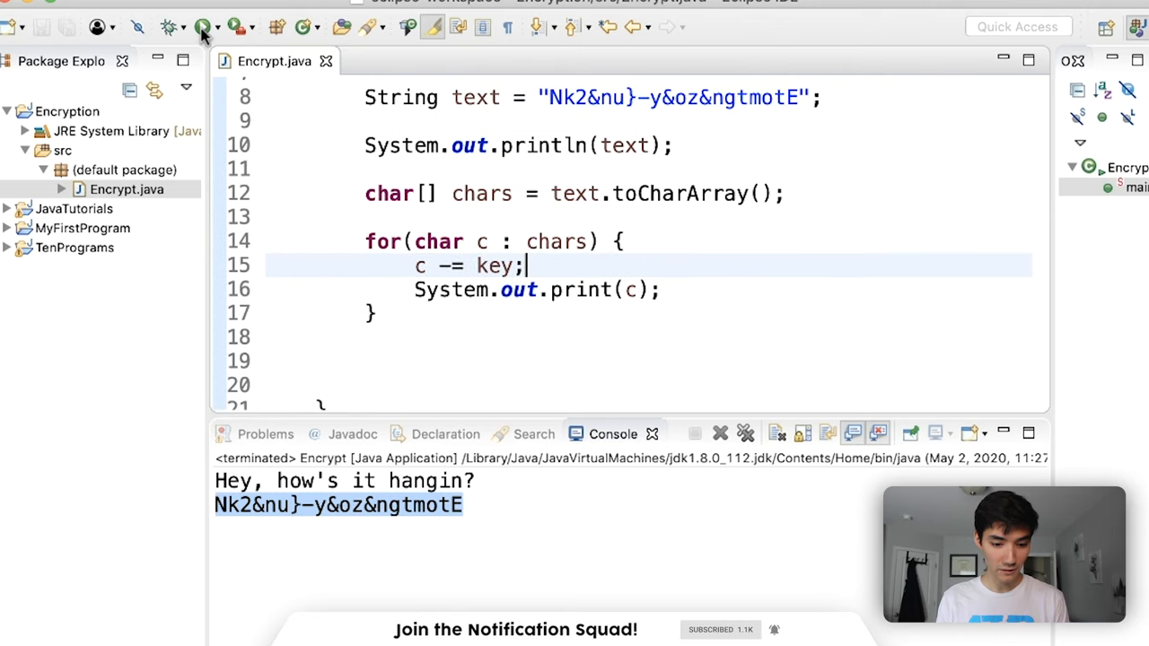
pyautogui.click(205, 27)
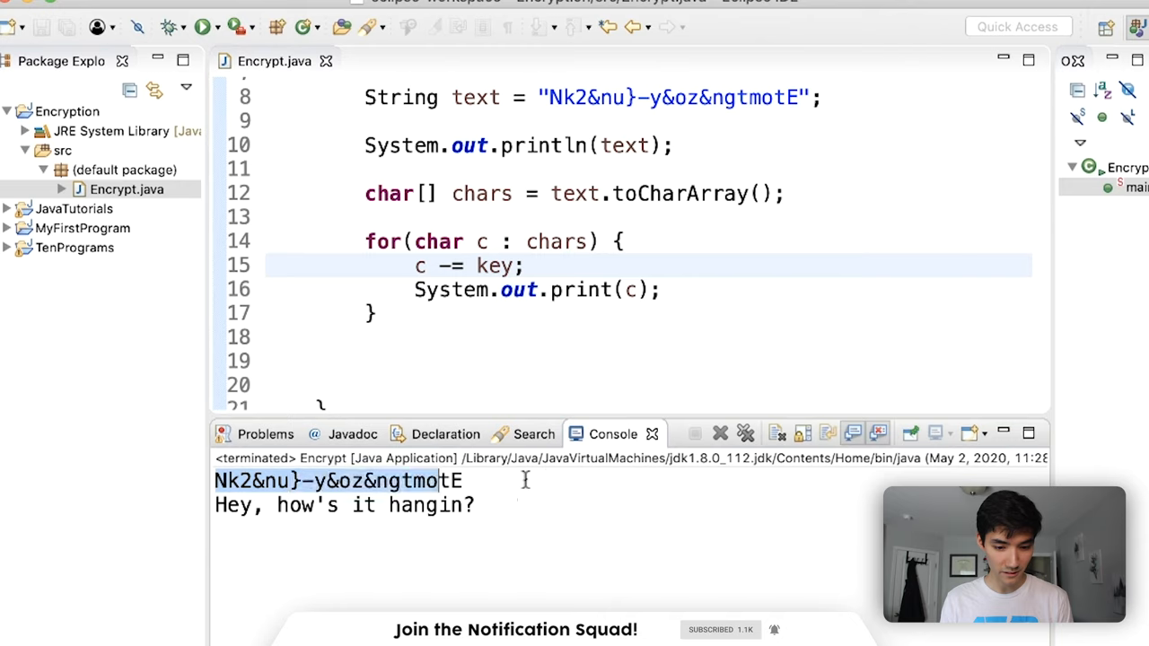